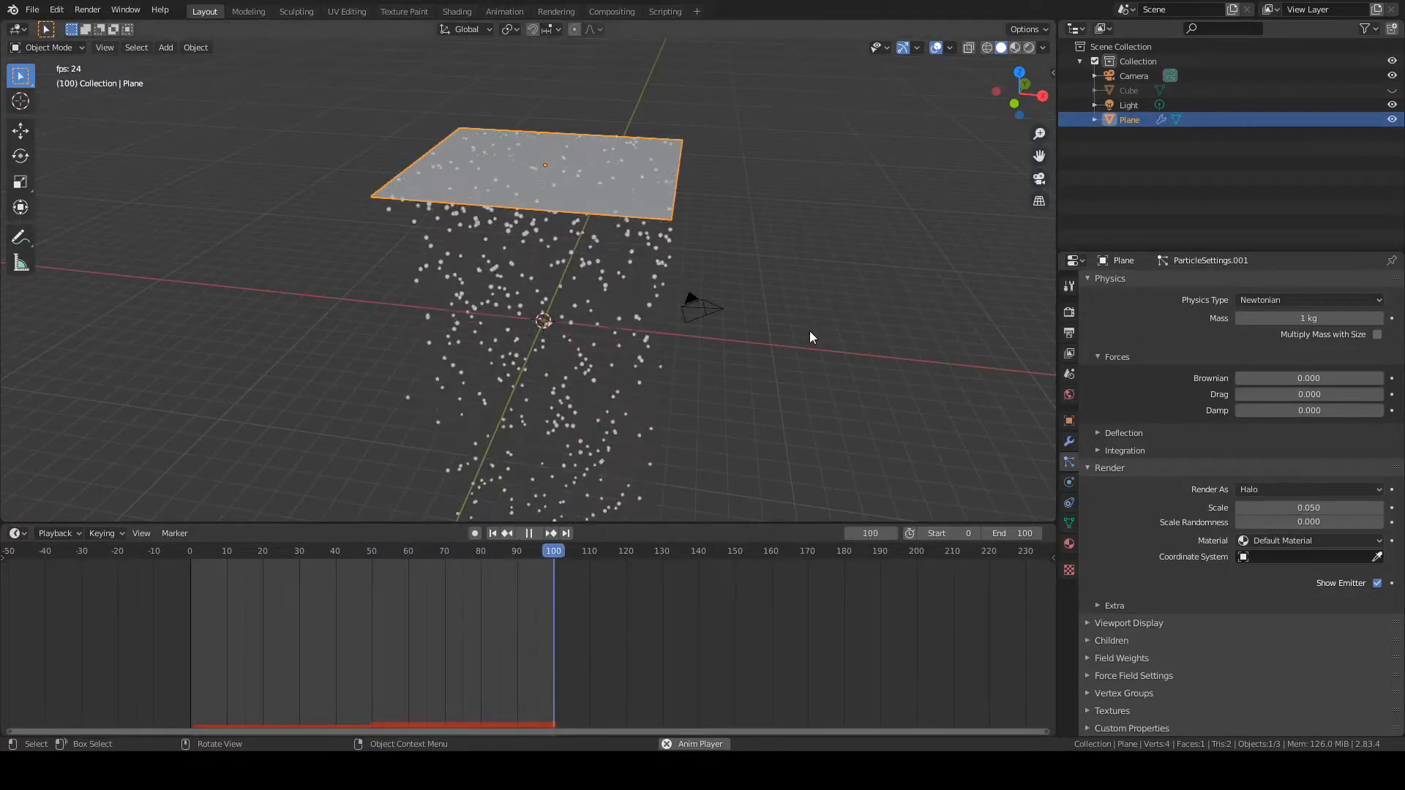
# - Stop the particle playback and start a new General scene, saving the particle file
pyautogui.click(360, 550)
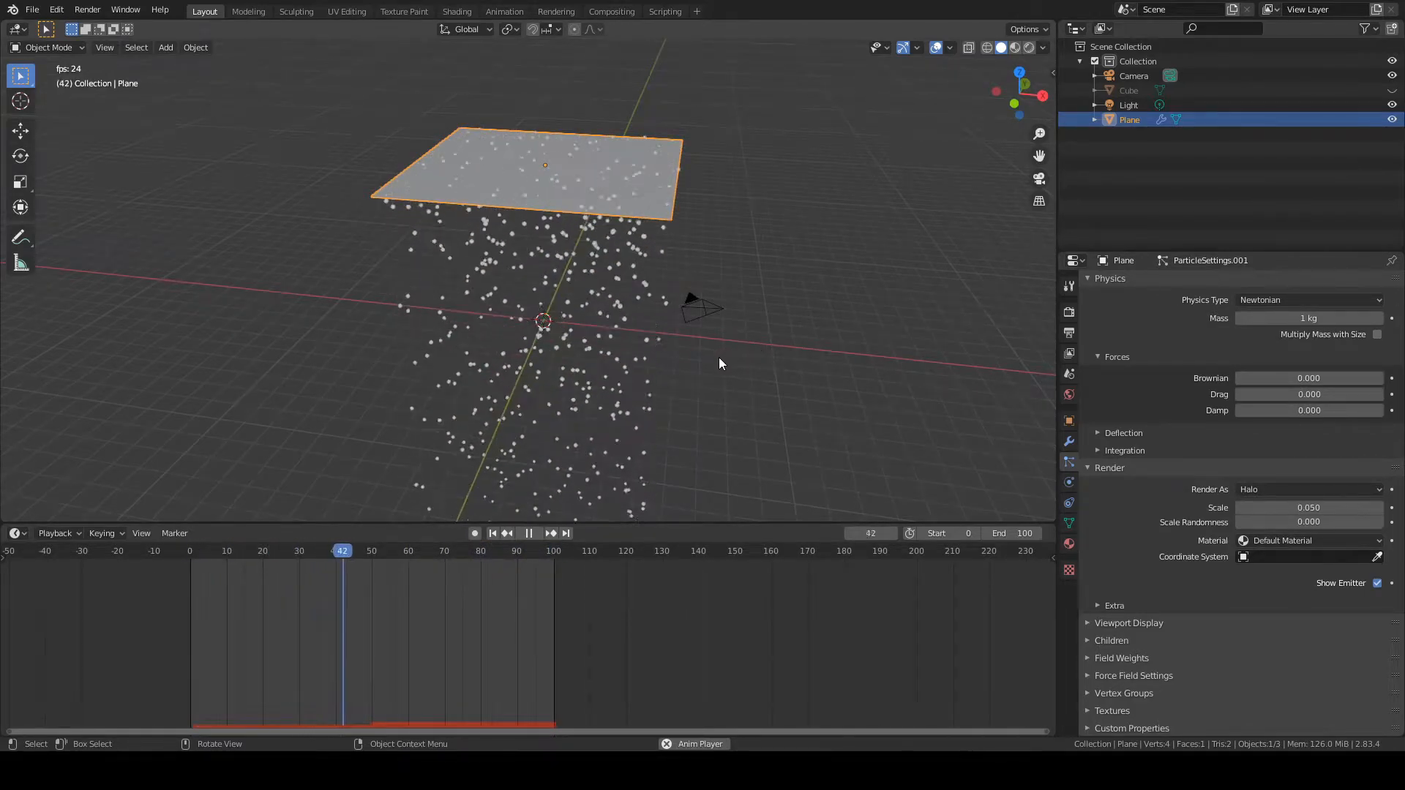
pyautogui.click(527, 533)
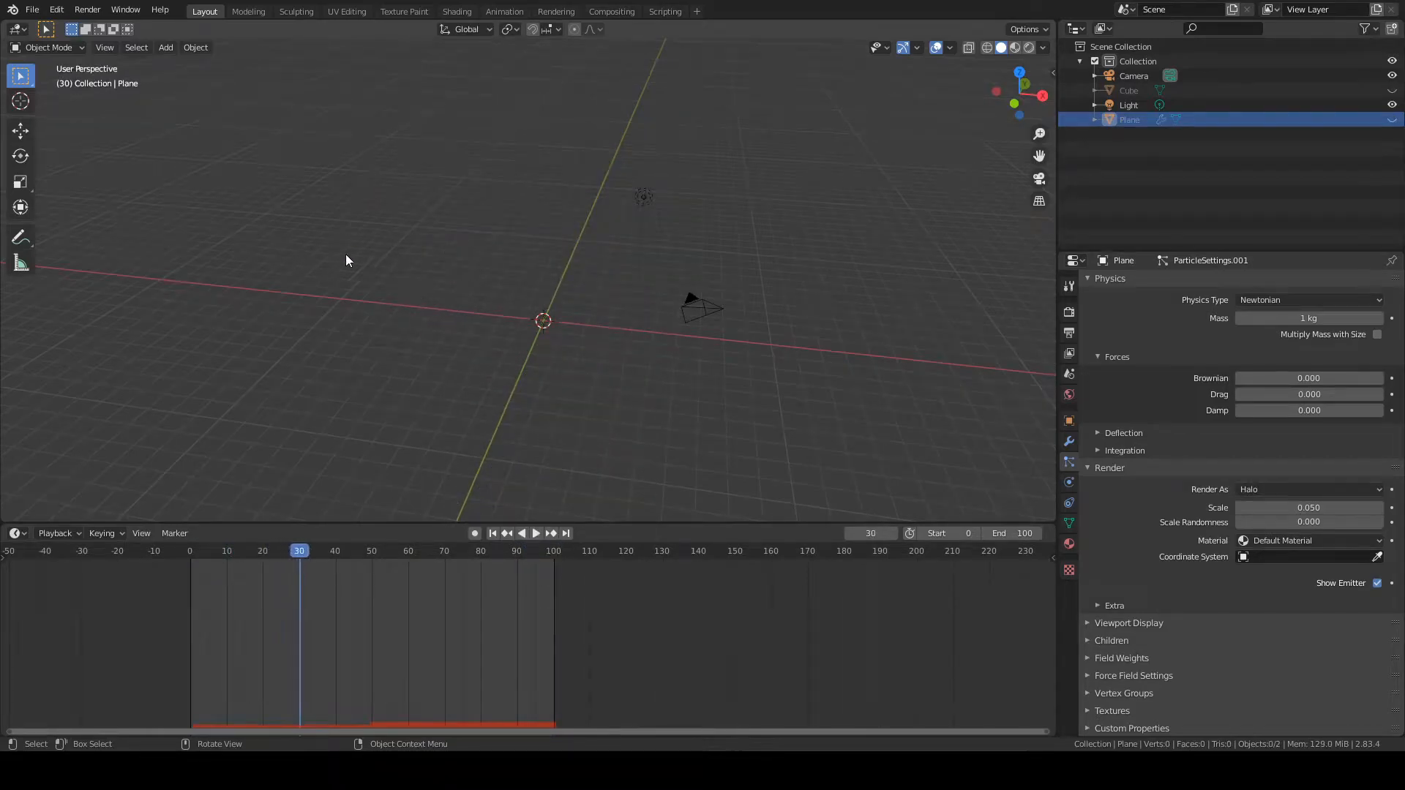
pyautogui.click(31, 9)
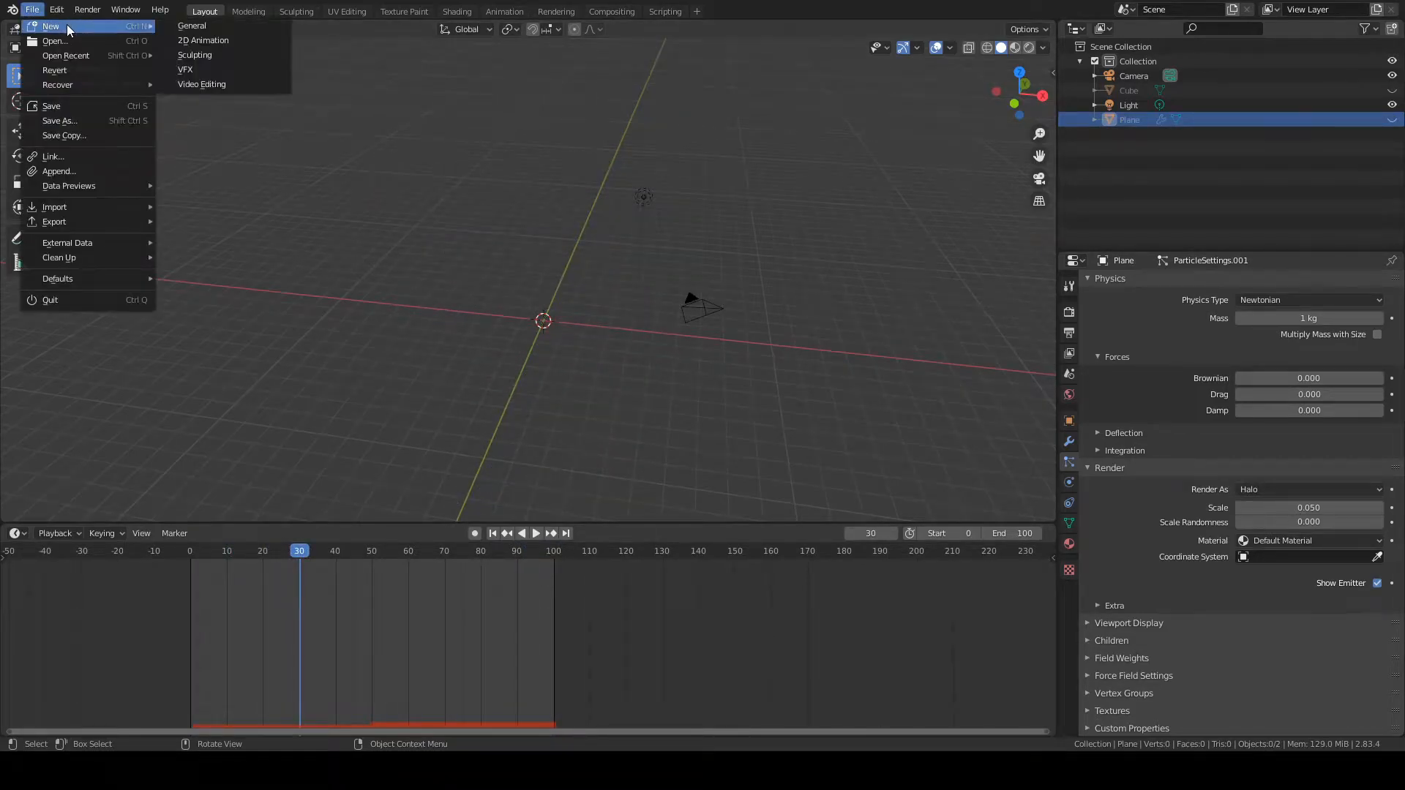
pyautogui.moveTo(134, 29)
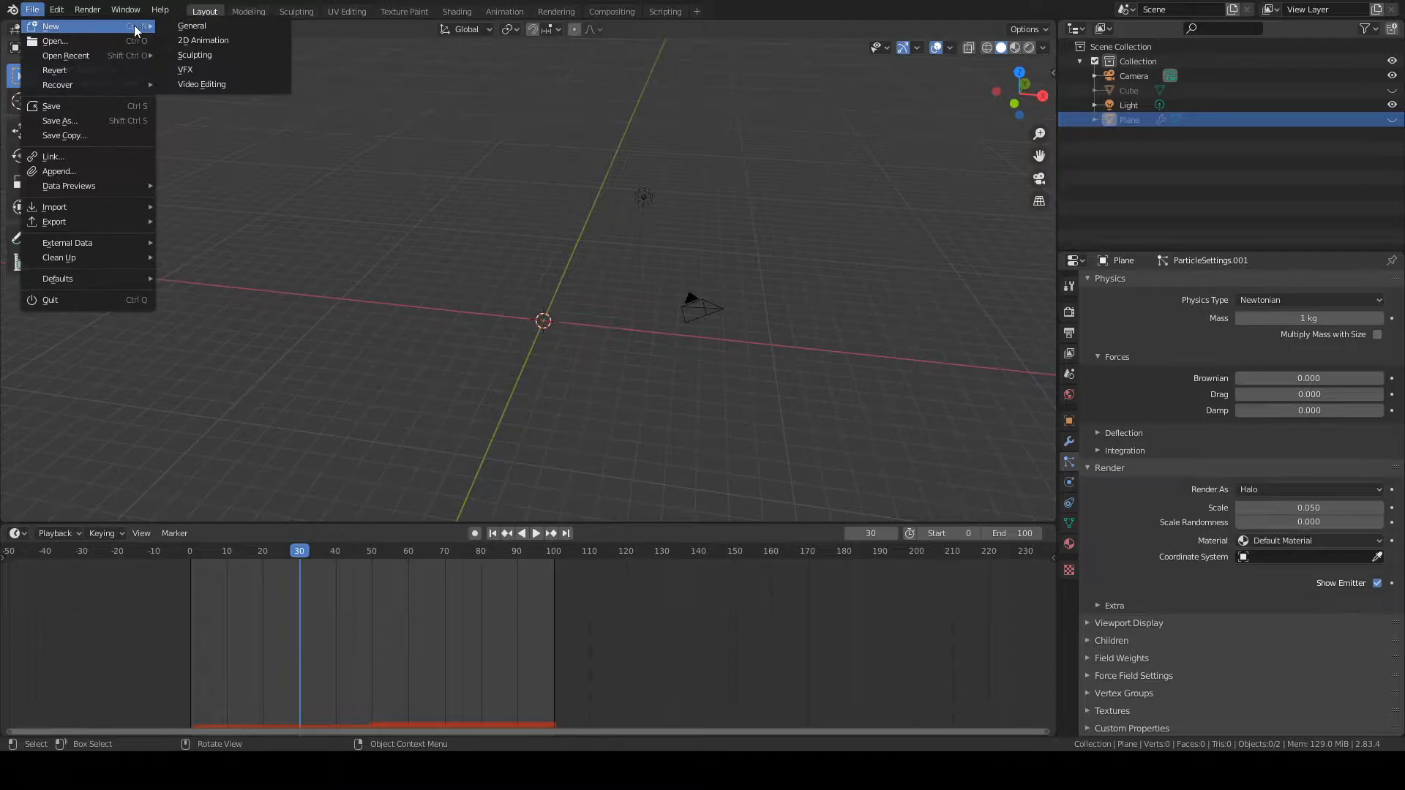
pyautogui.click(52, 25)
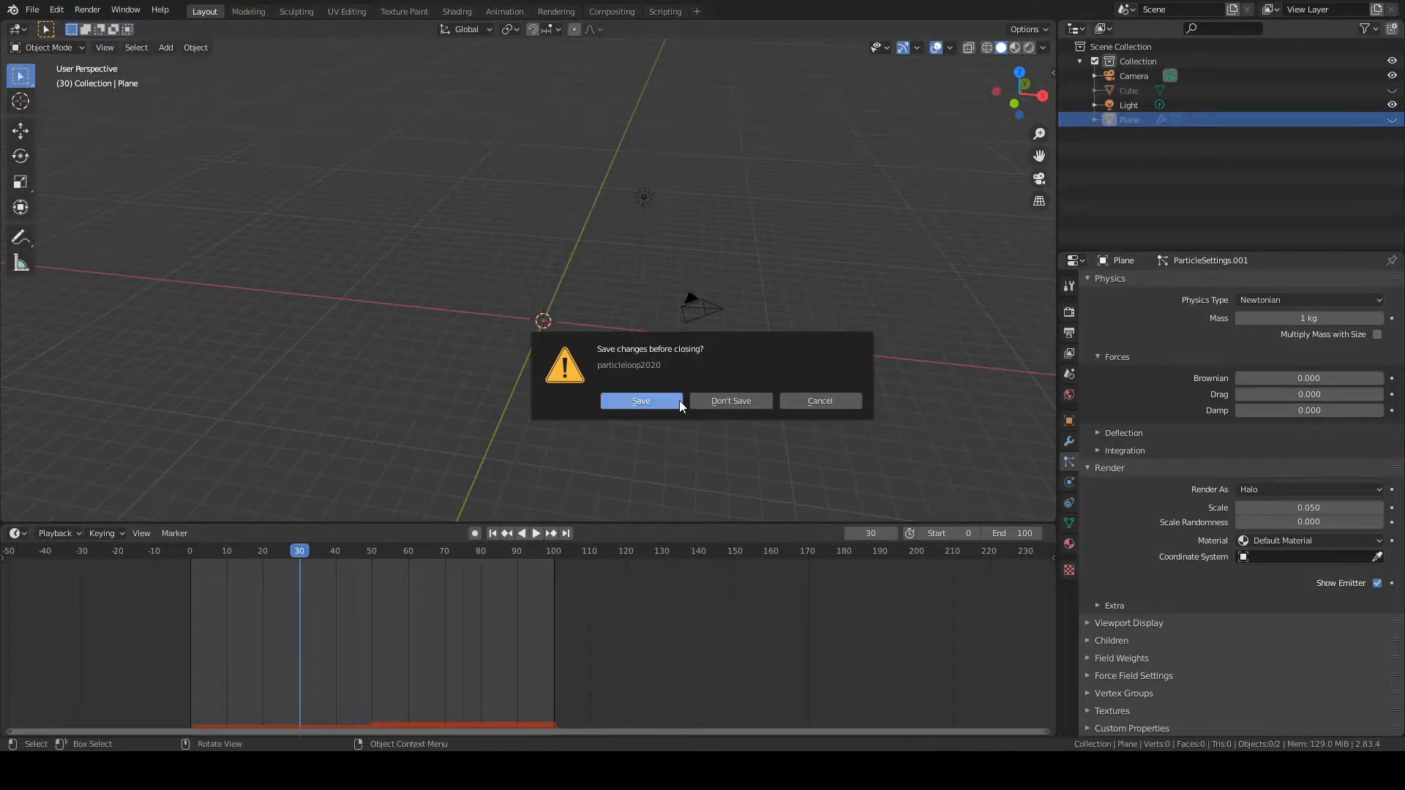
pyautogui.click(730, 401)
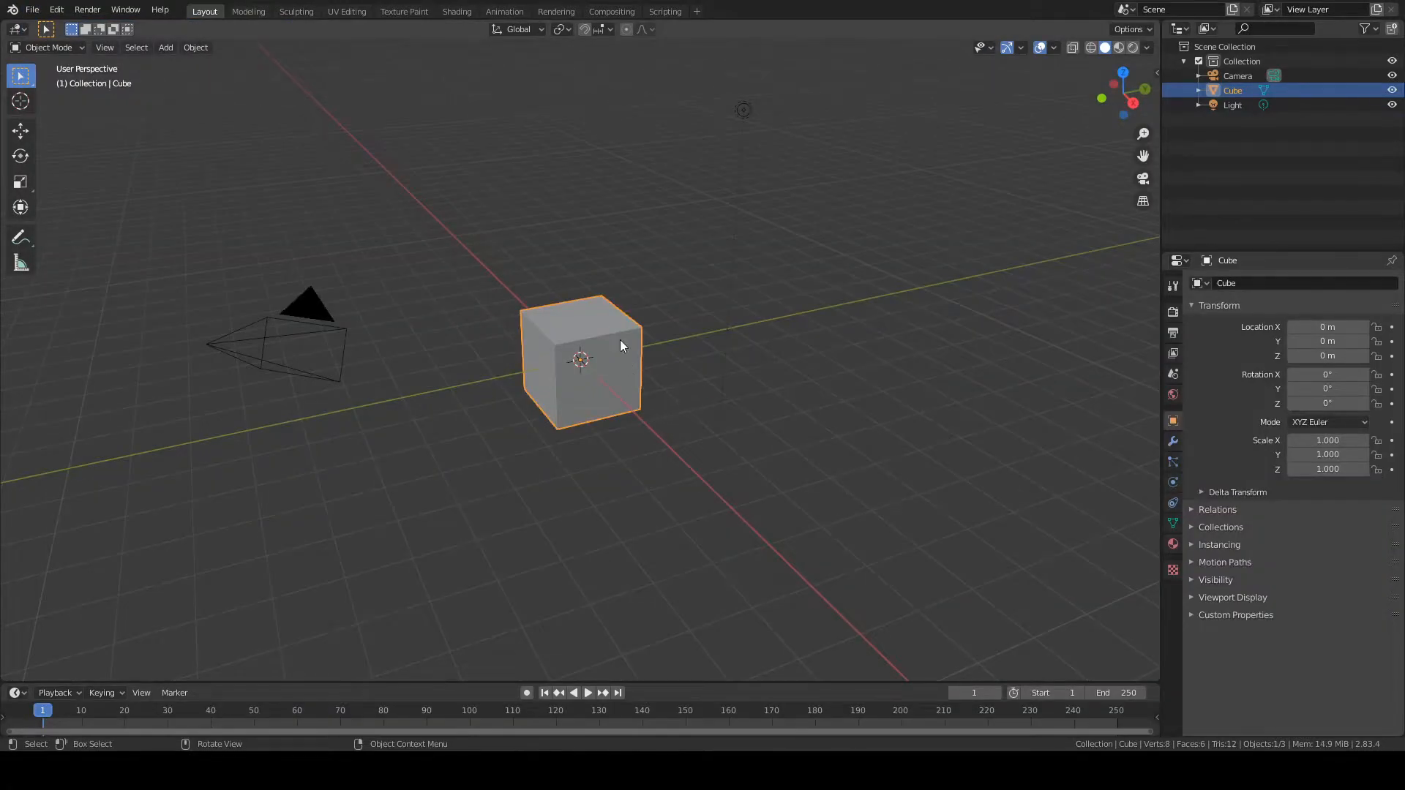
pyautogui.moveTo(647, 360)
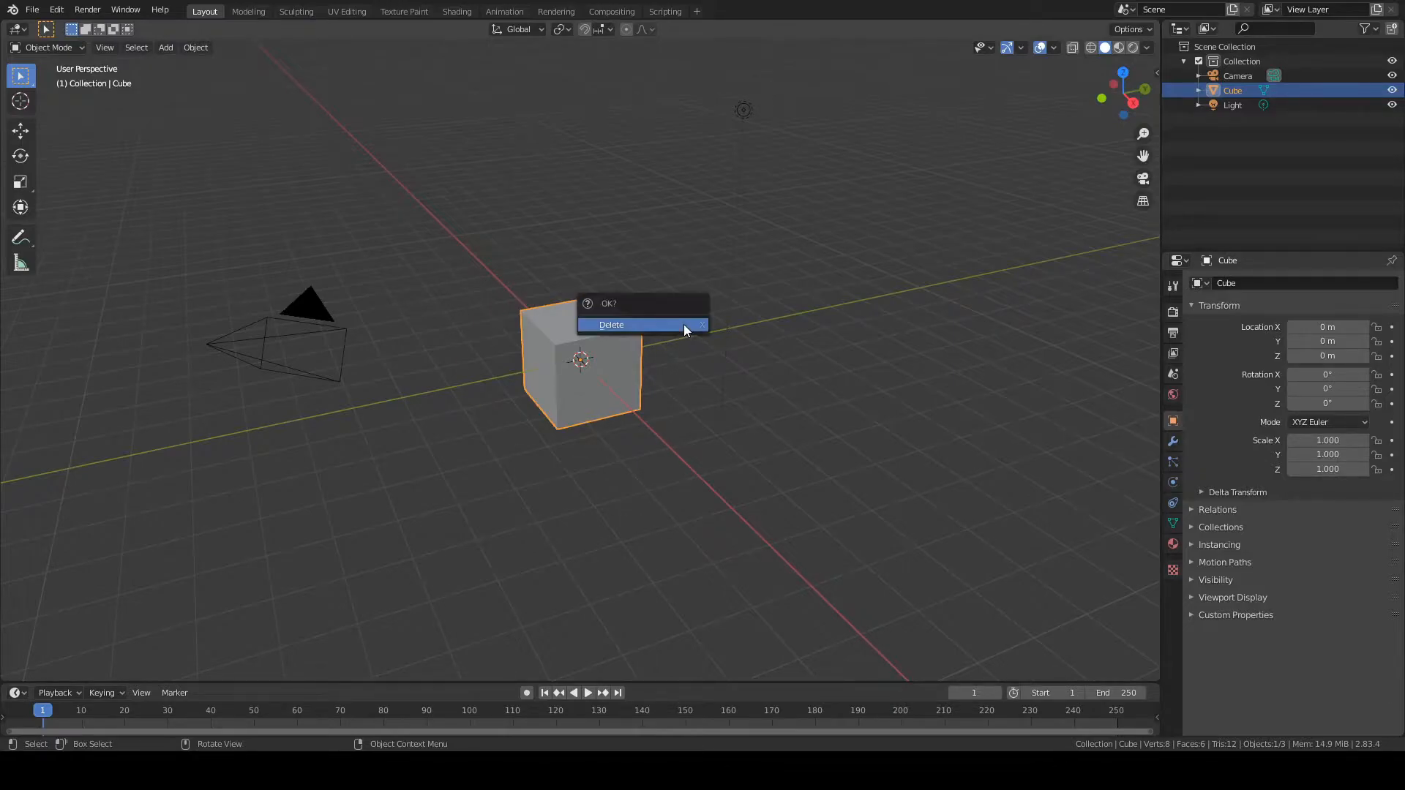
# - Delete the default cube, leaving only the camera and light
pyautogui.click(611, 324)
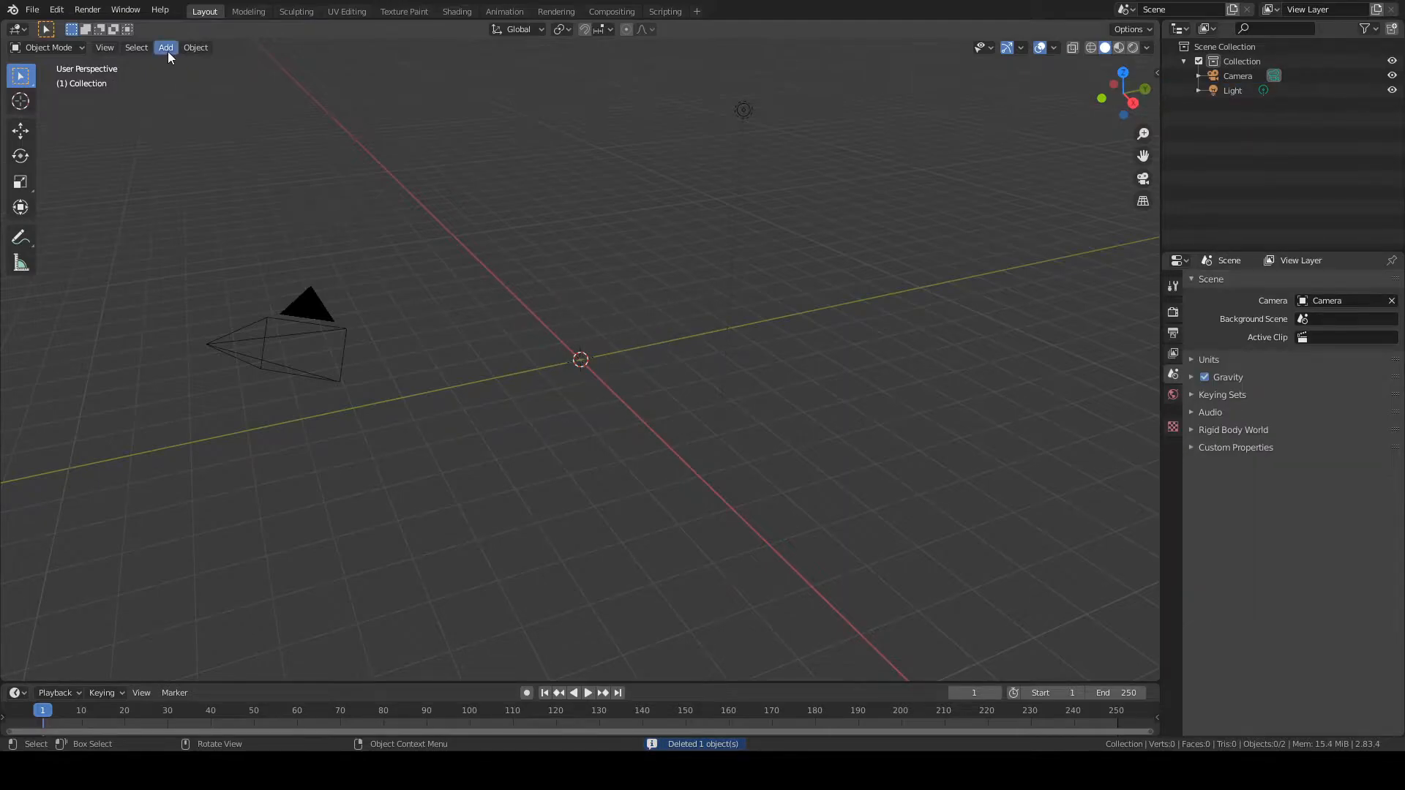
# - Add a mesh plane and scale it up to about 5.075
pyautogui.click(164, 47)
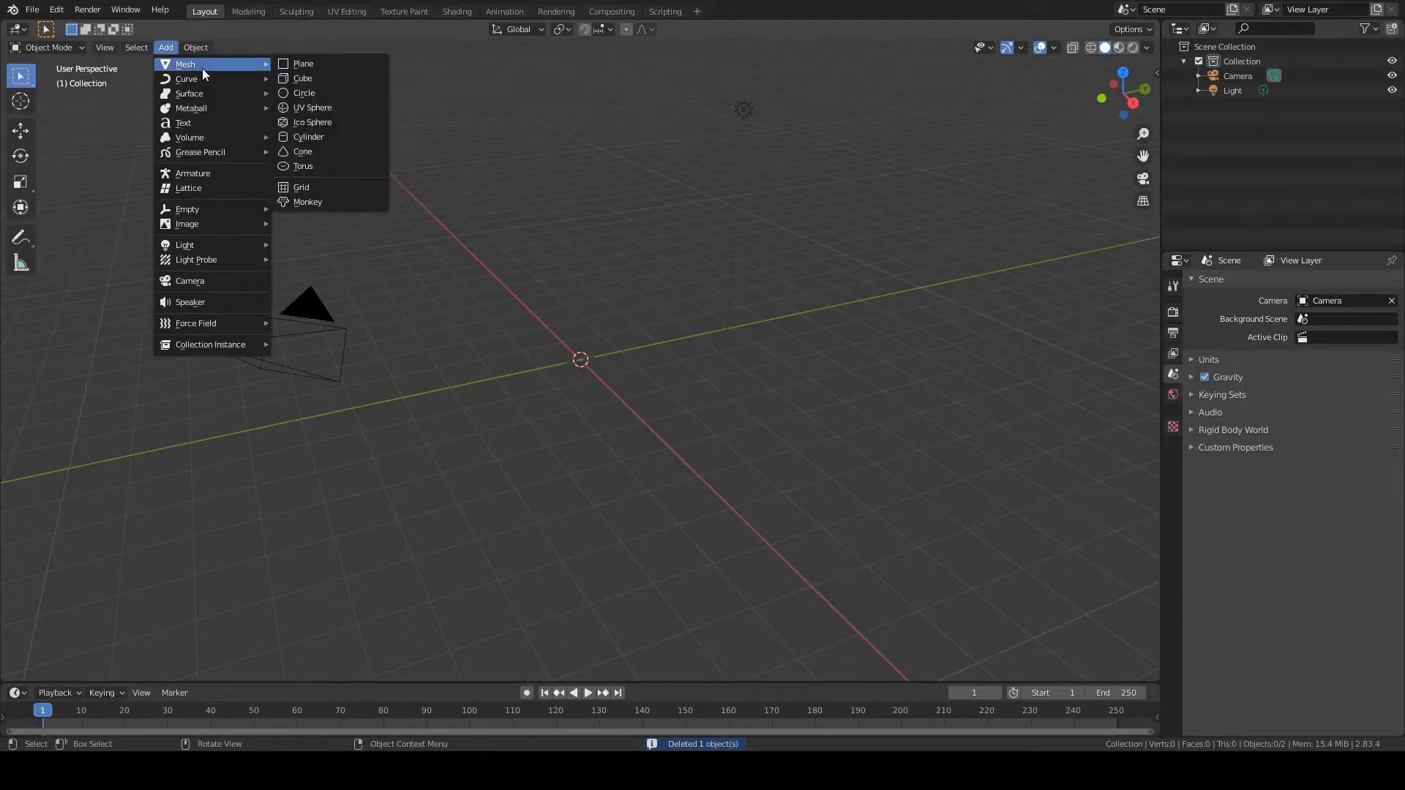
pyautogui.click(303, 63)
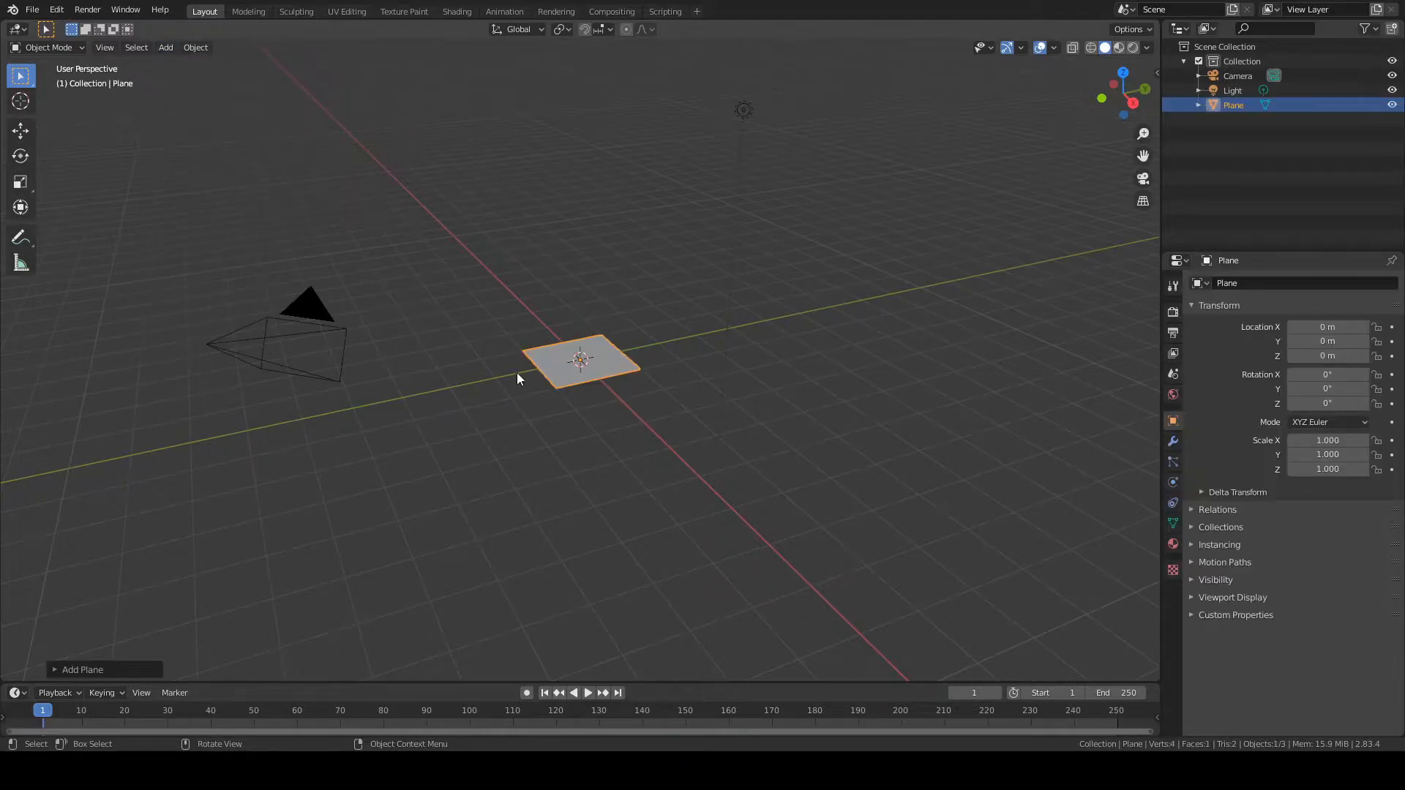
pyautogui.moveTo(659, 369)
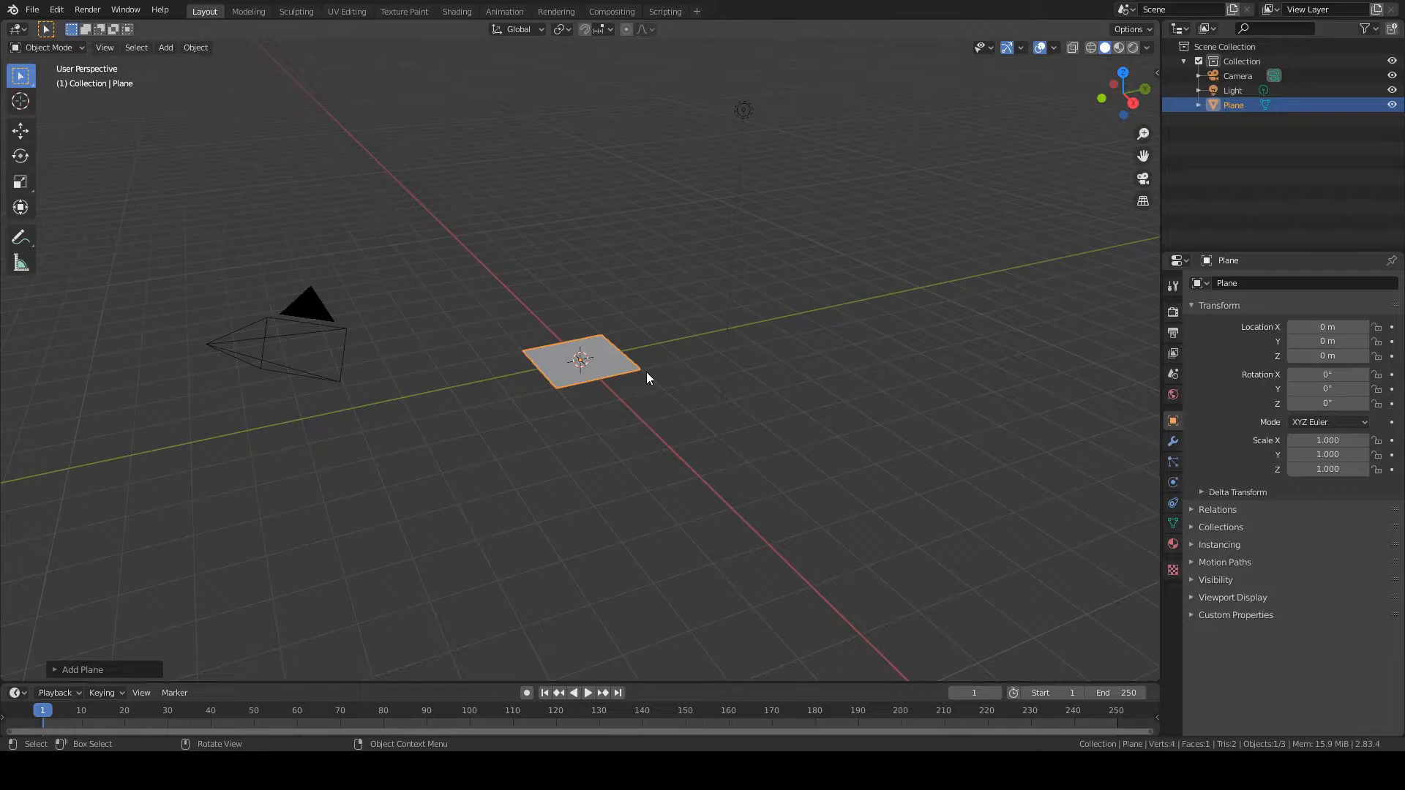
pyautogui.press('s')
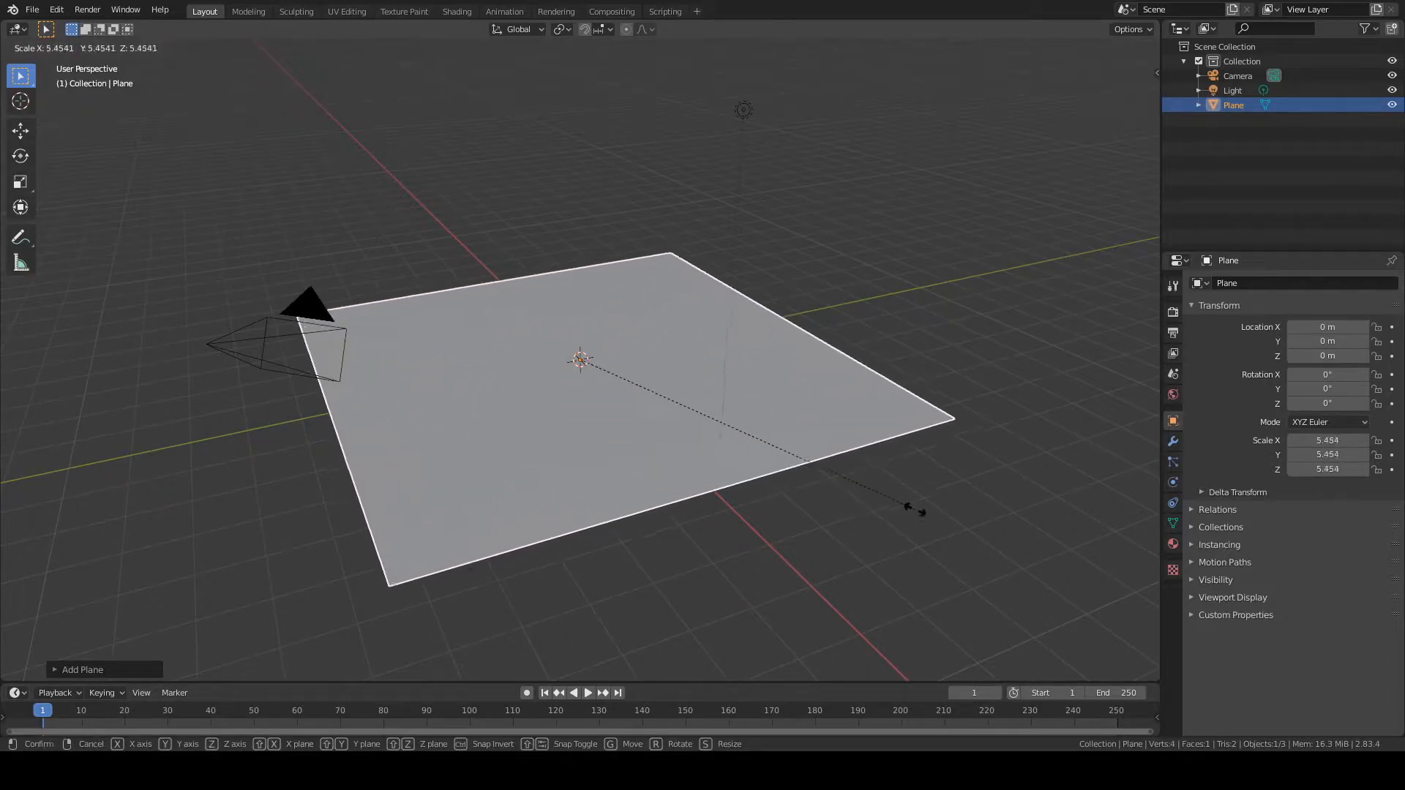
pyautogui.moveTo(883, 492)
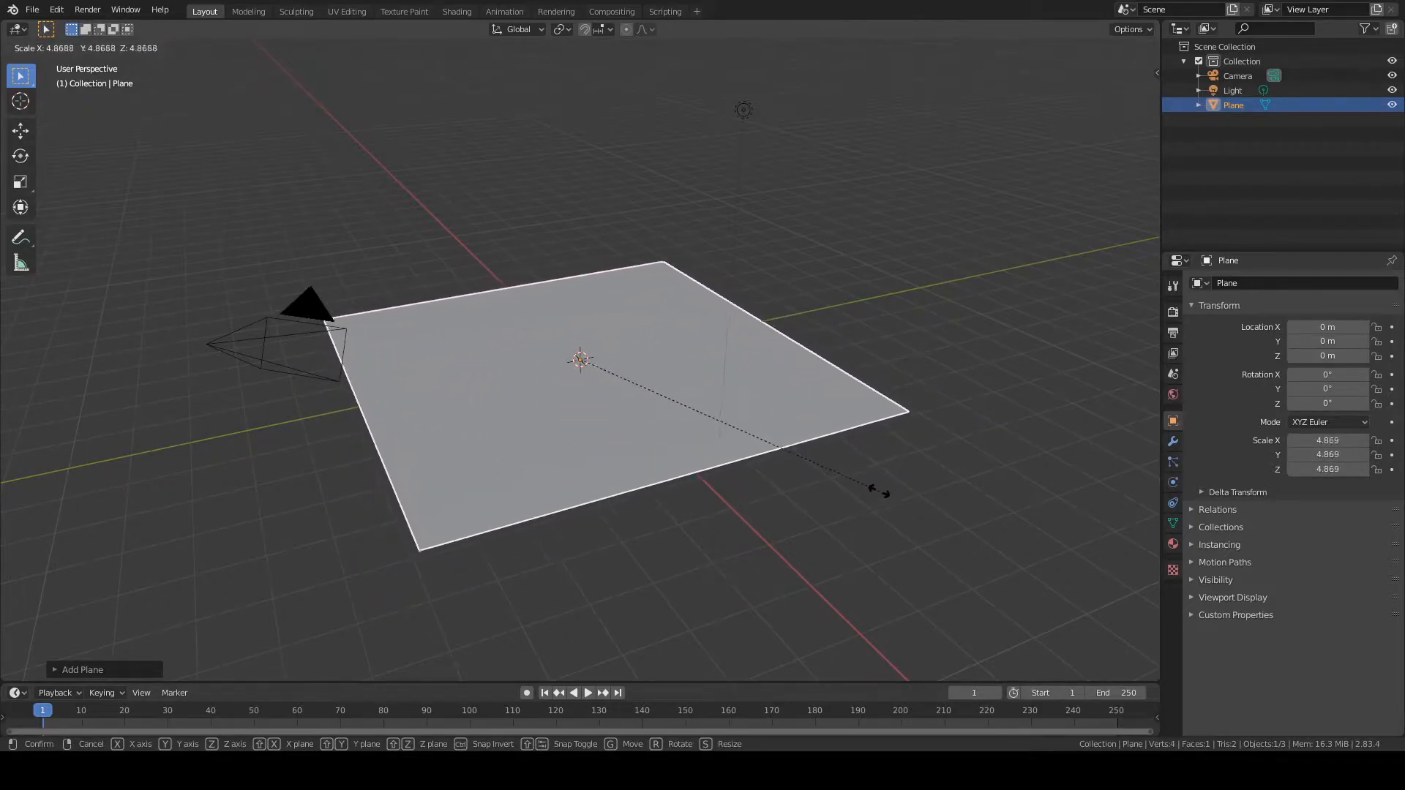
pyautogui.click(802, 452)
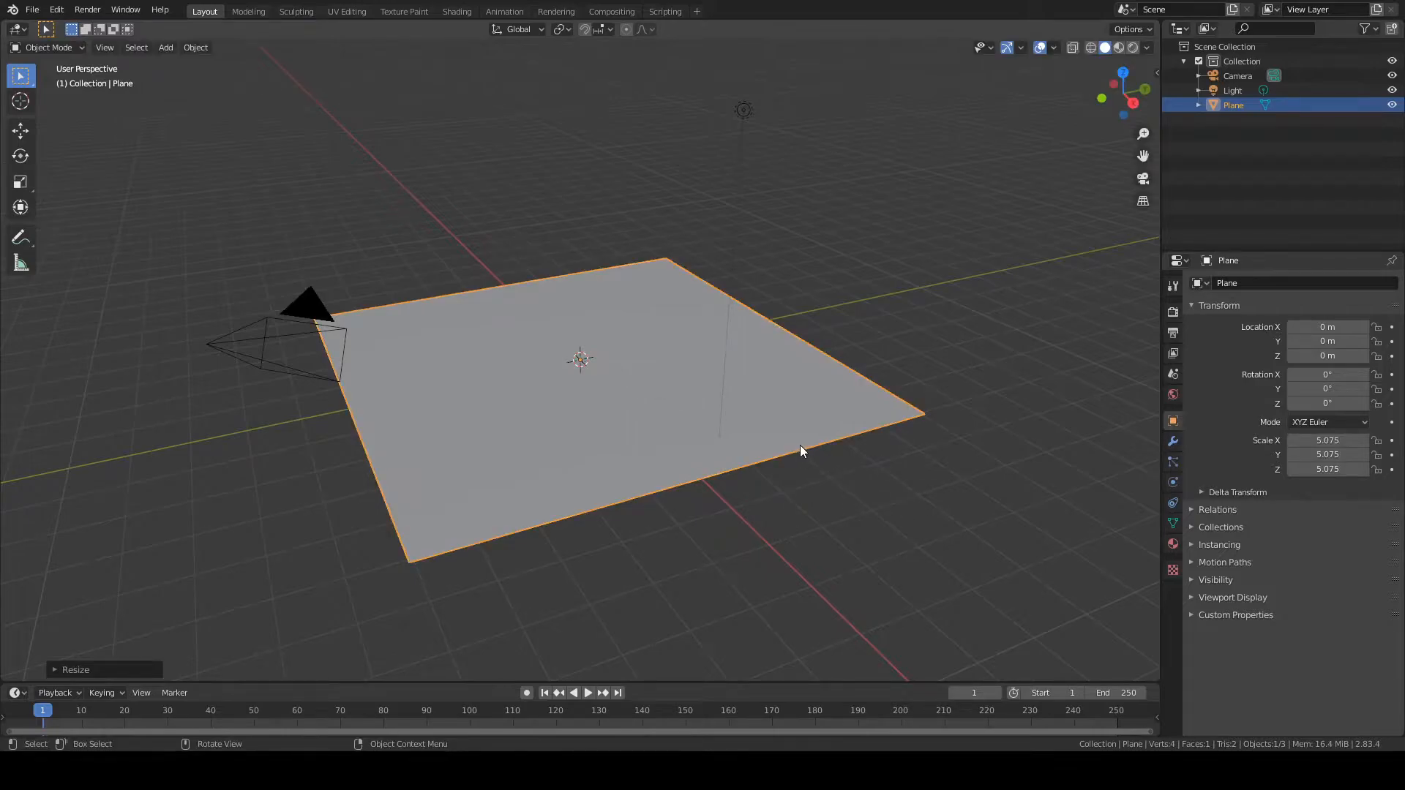
pyautogui.moveTo(836, 434)
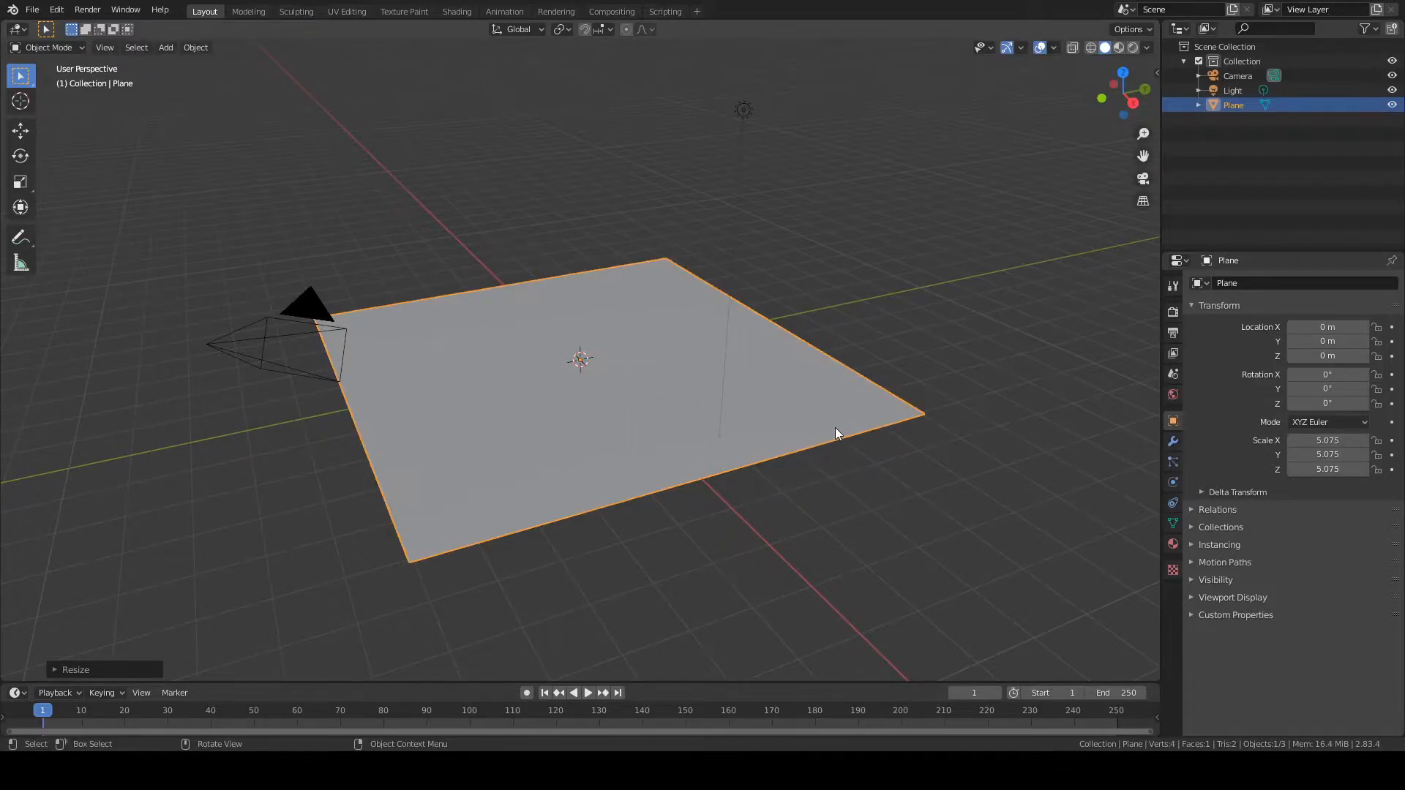
# - Move the plane straight up along Z to about 6.86 m
pyautogui.scroll(-3)
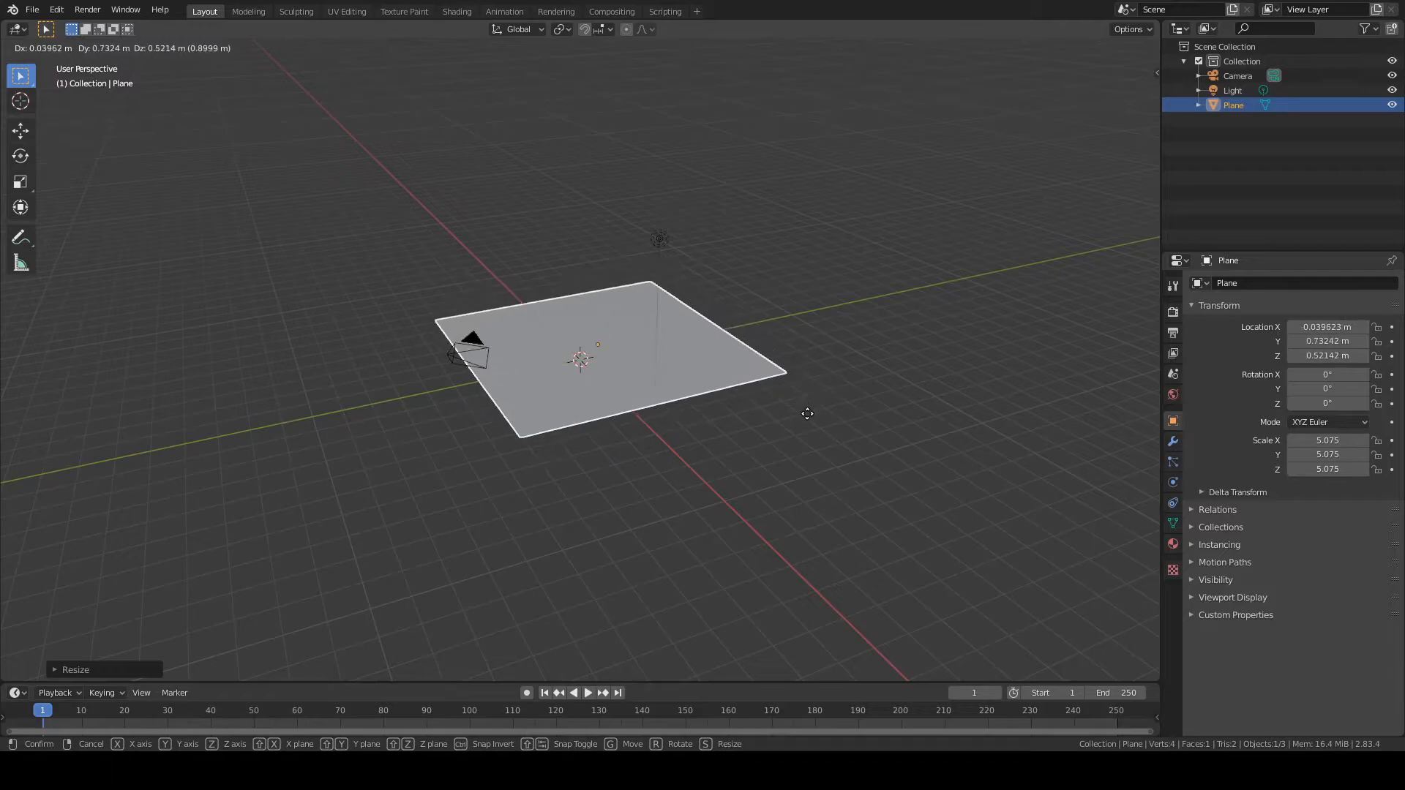
pyautogui.press('z')
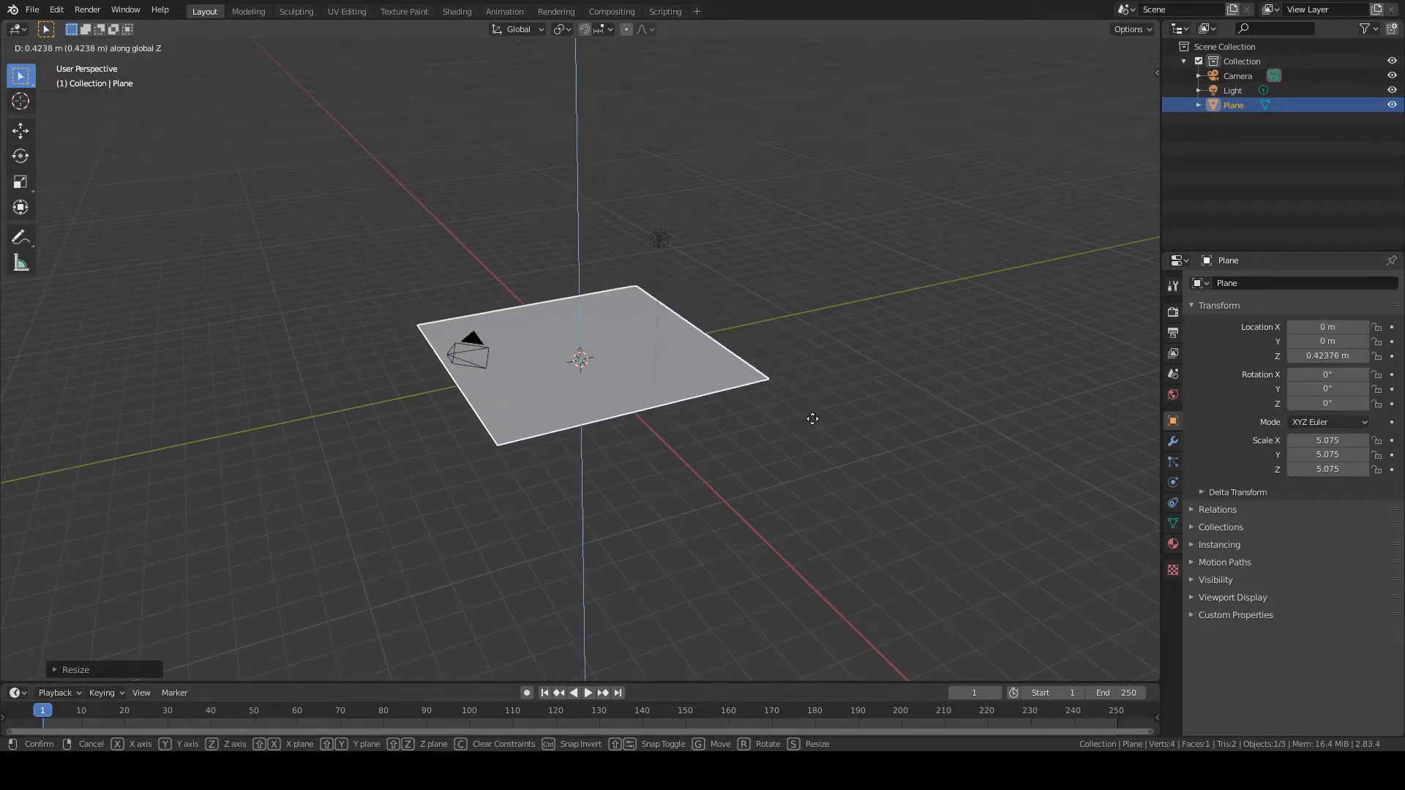
pyautogui.moveTo(813, 249)
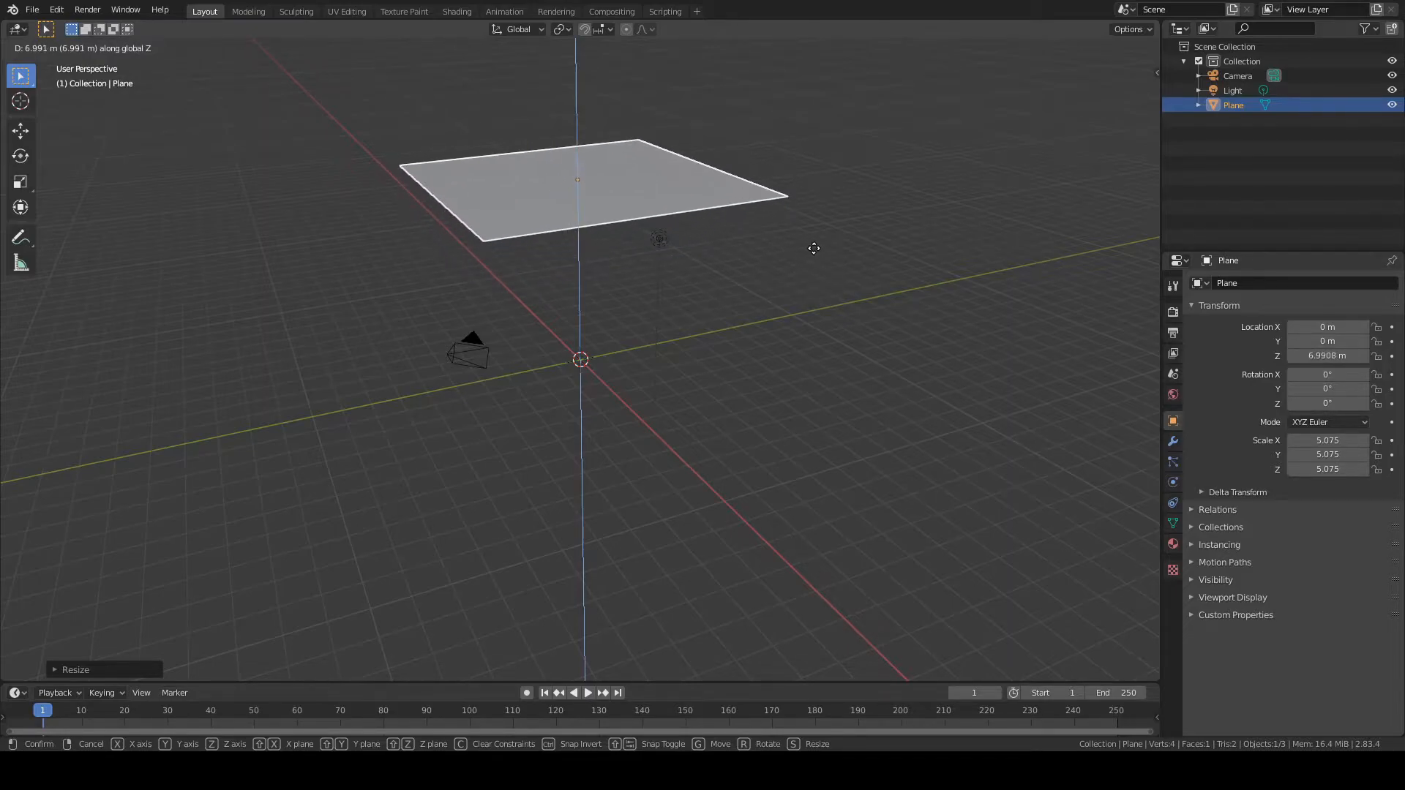
pyautogui.click(814, 260)
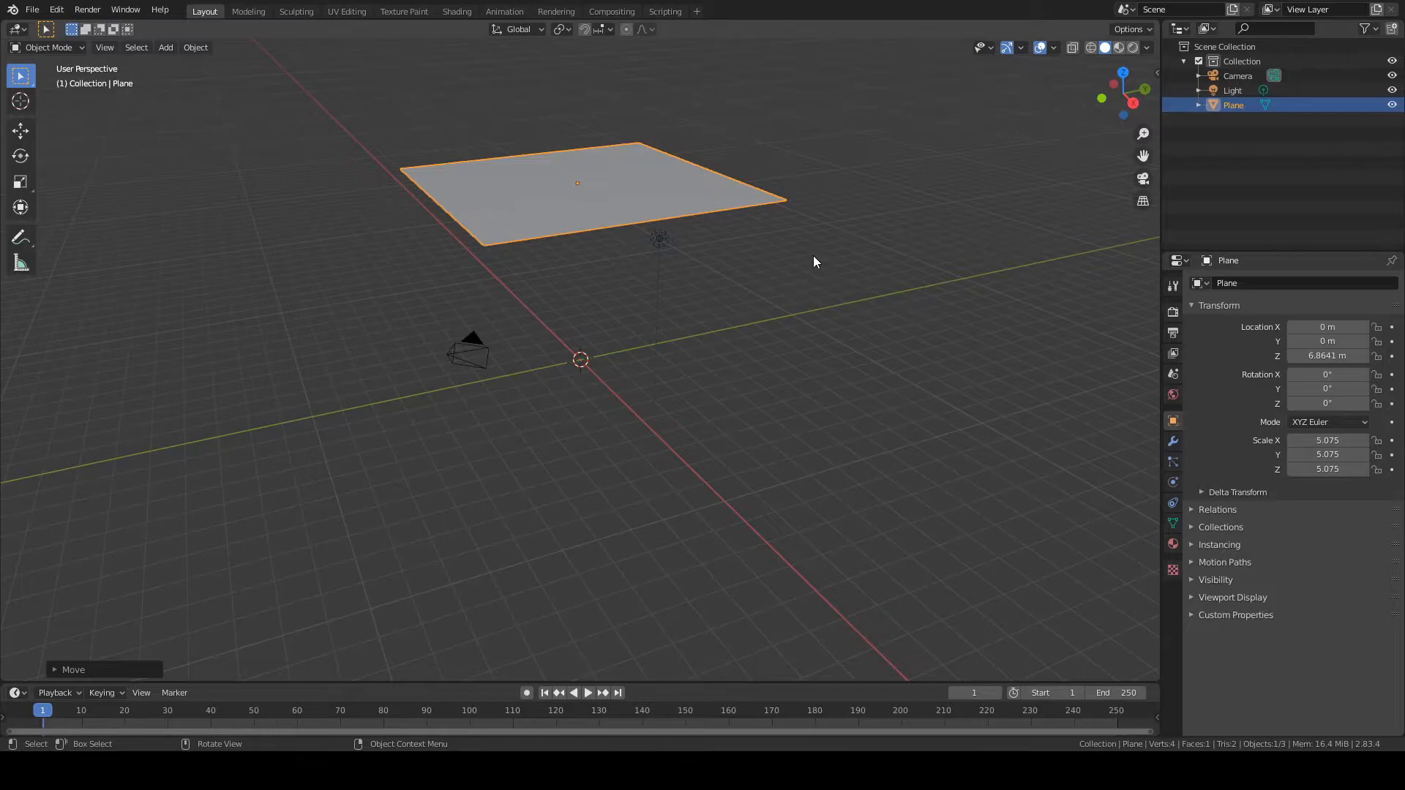
pyautogui.moveTo(842, 311)
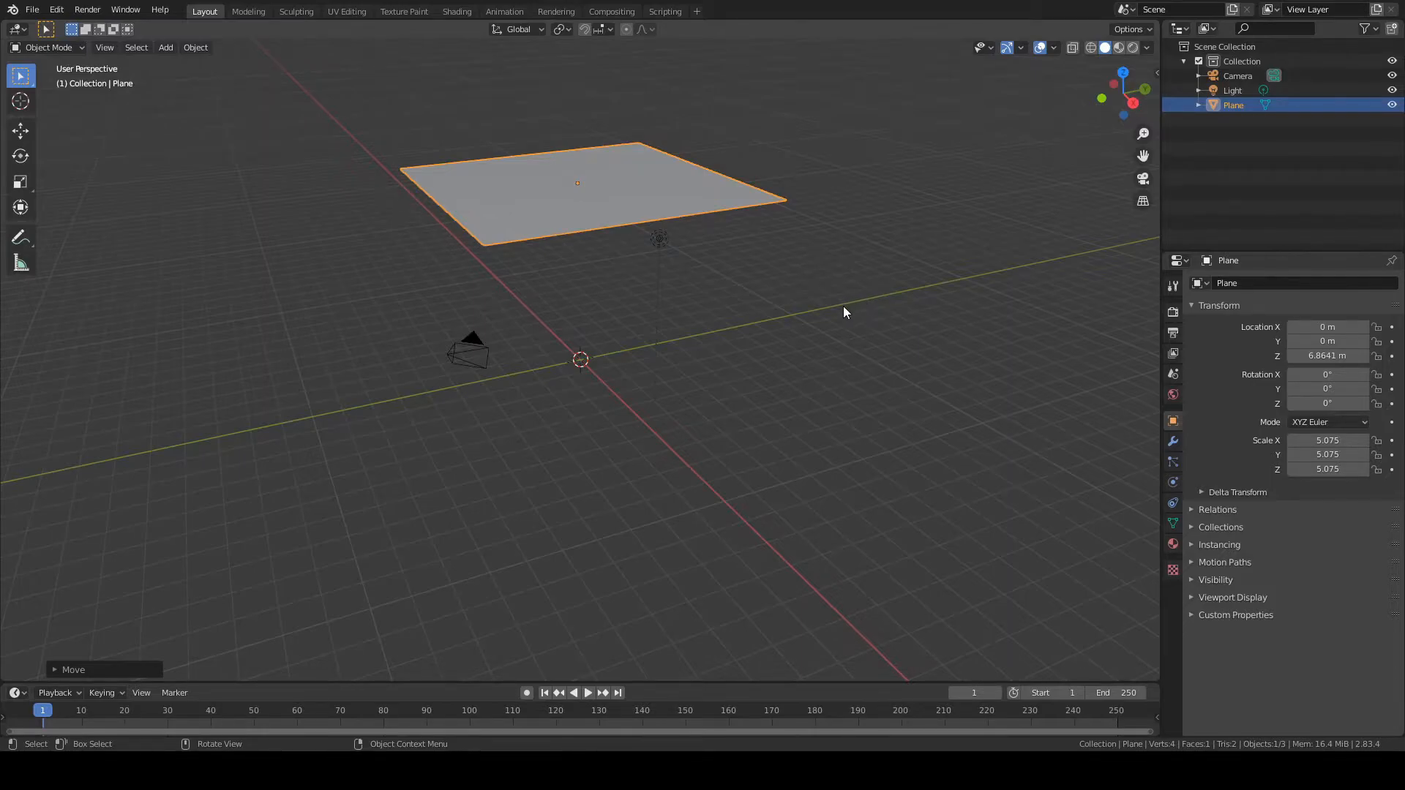
pyautogui.moveTo(841, 289)
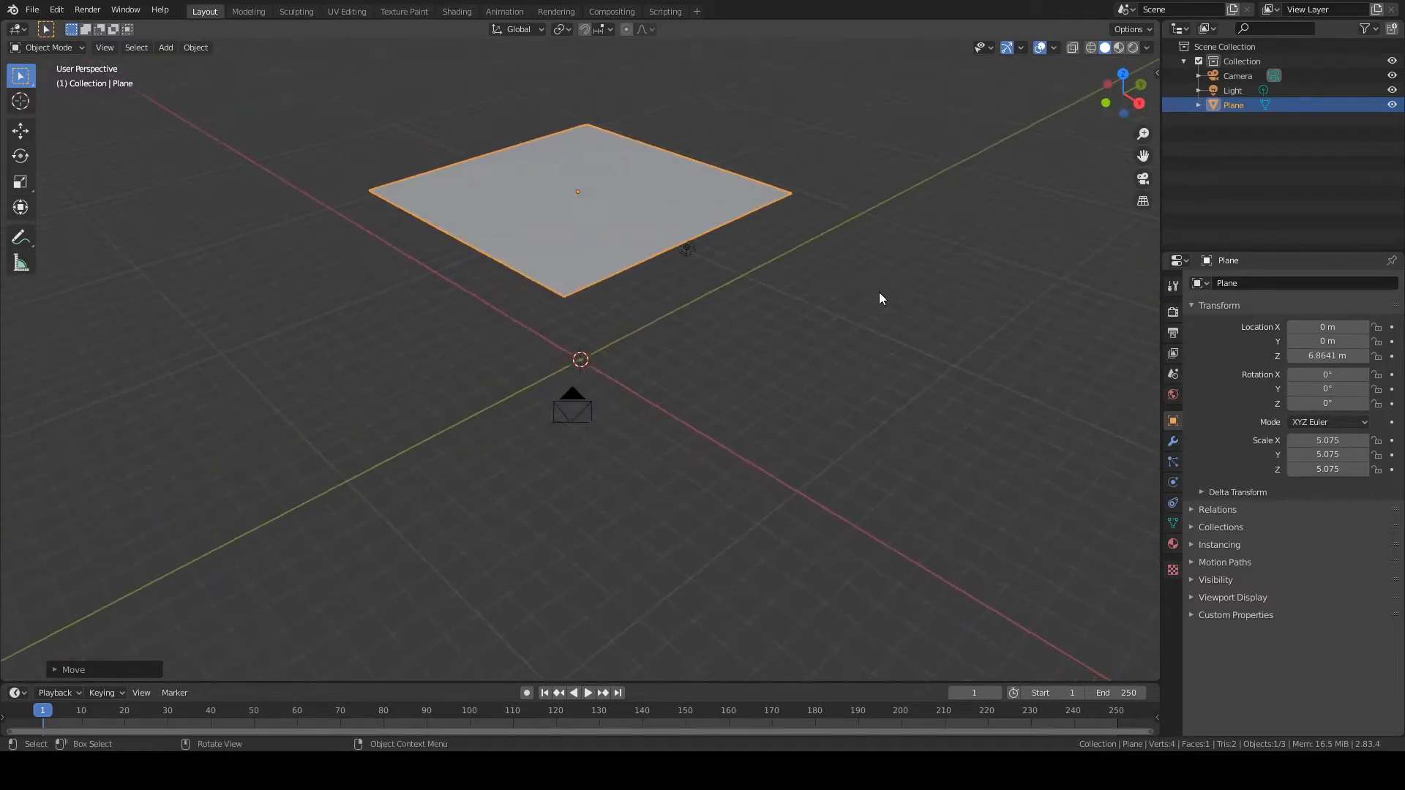
pyautogui.moveTo(858, 307)
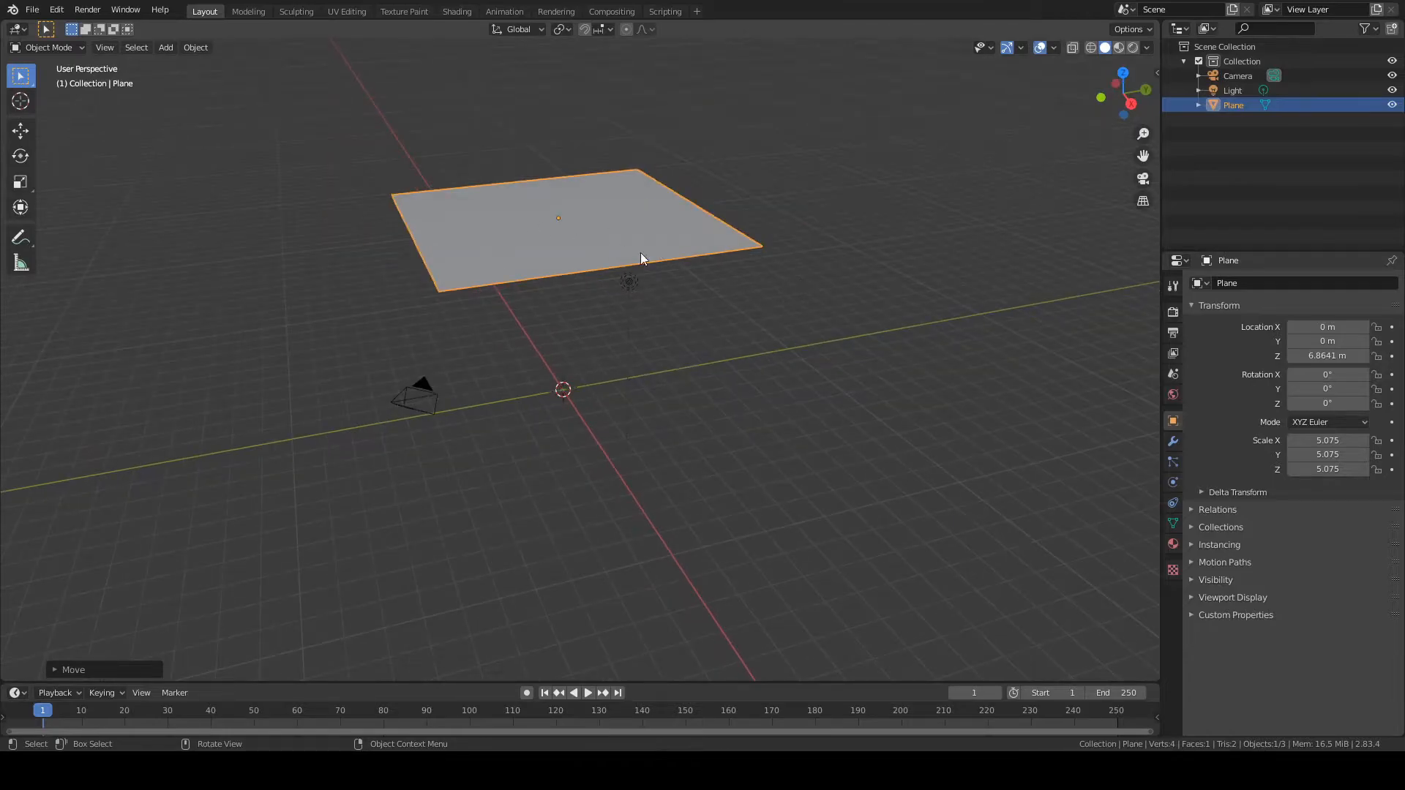
pyautogui.moveTo(1122, 484)
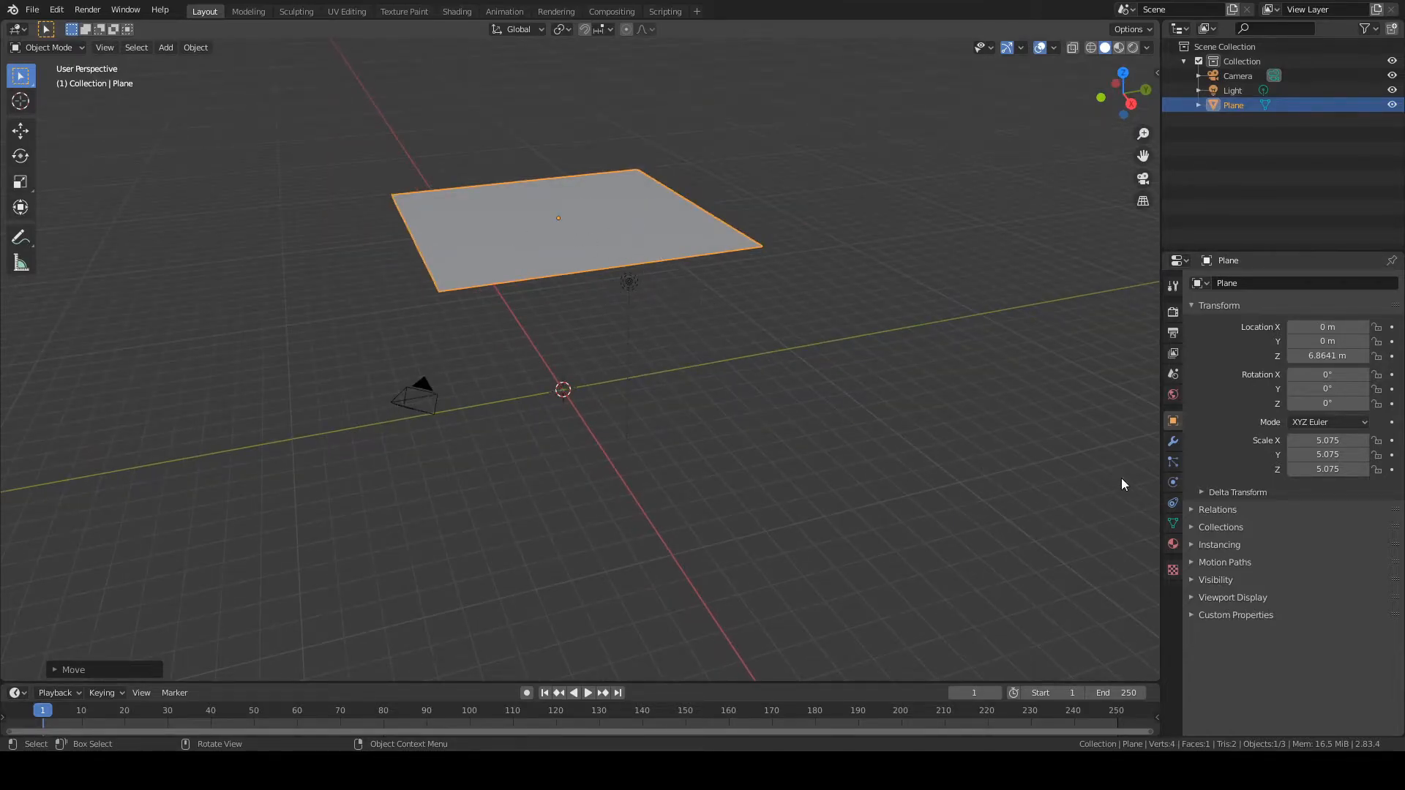
pyautogui.moveTo(1173, 462)
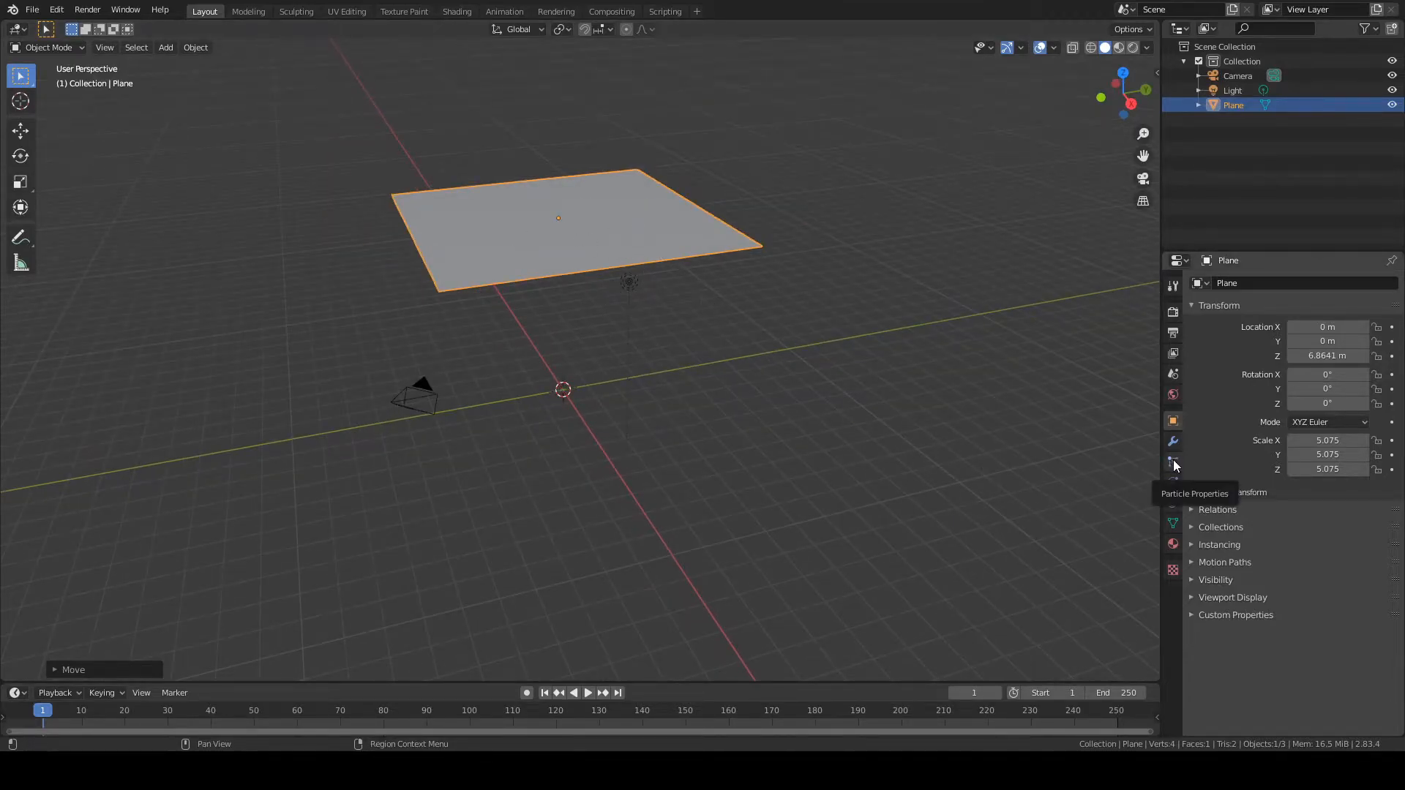
# - Add a new particle system to the plane with default 1000-particle emitter settings
pyautogui.click(1173, 460)
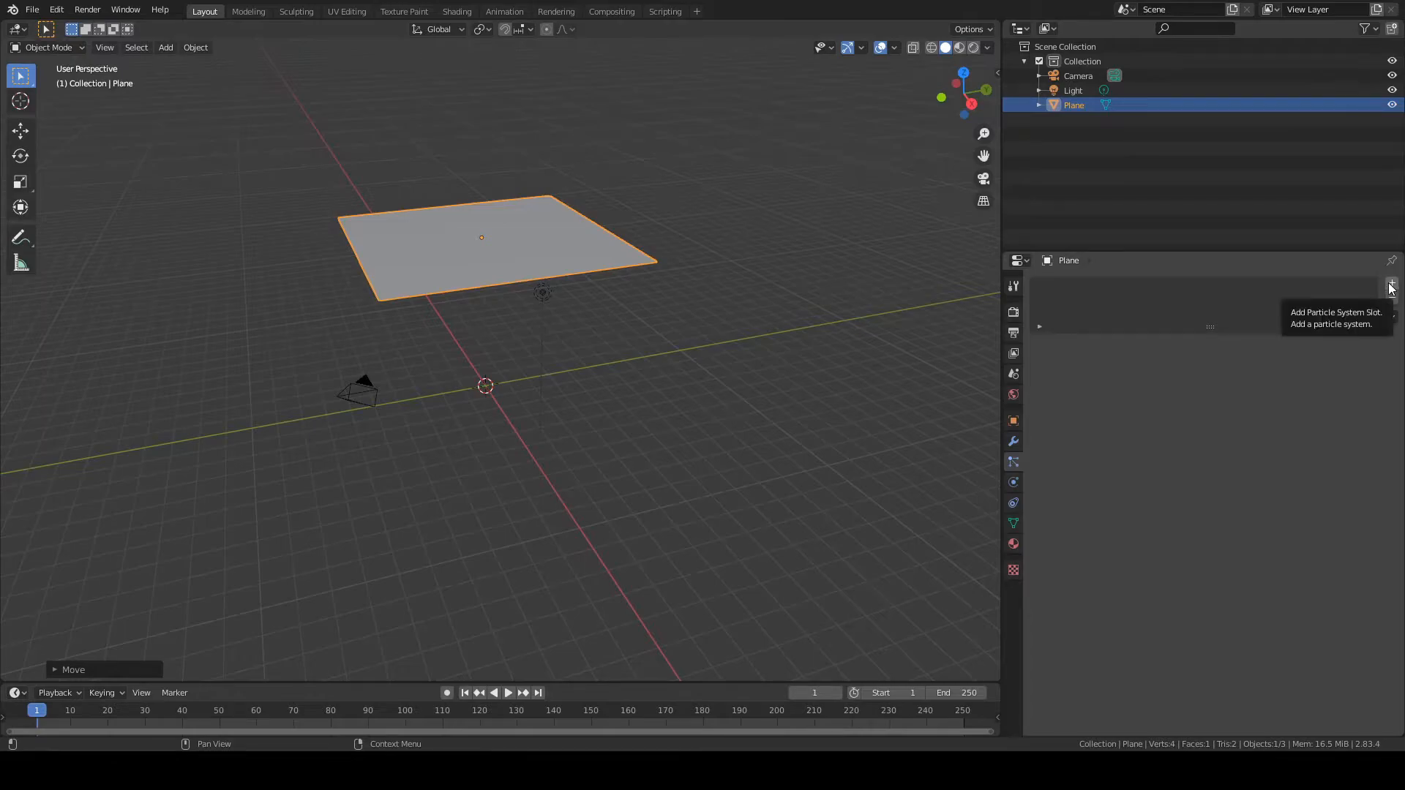
pyautogui.click(1390, 285)
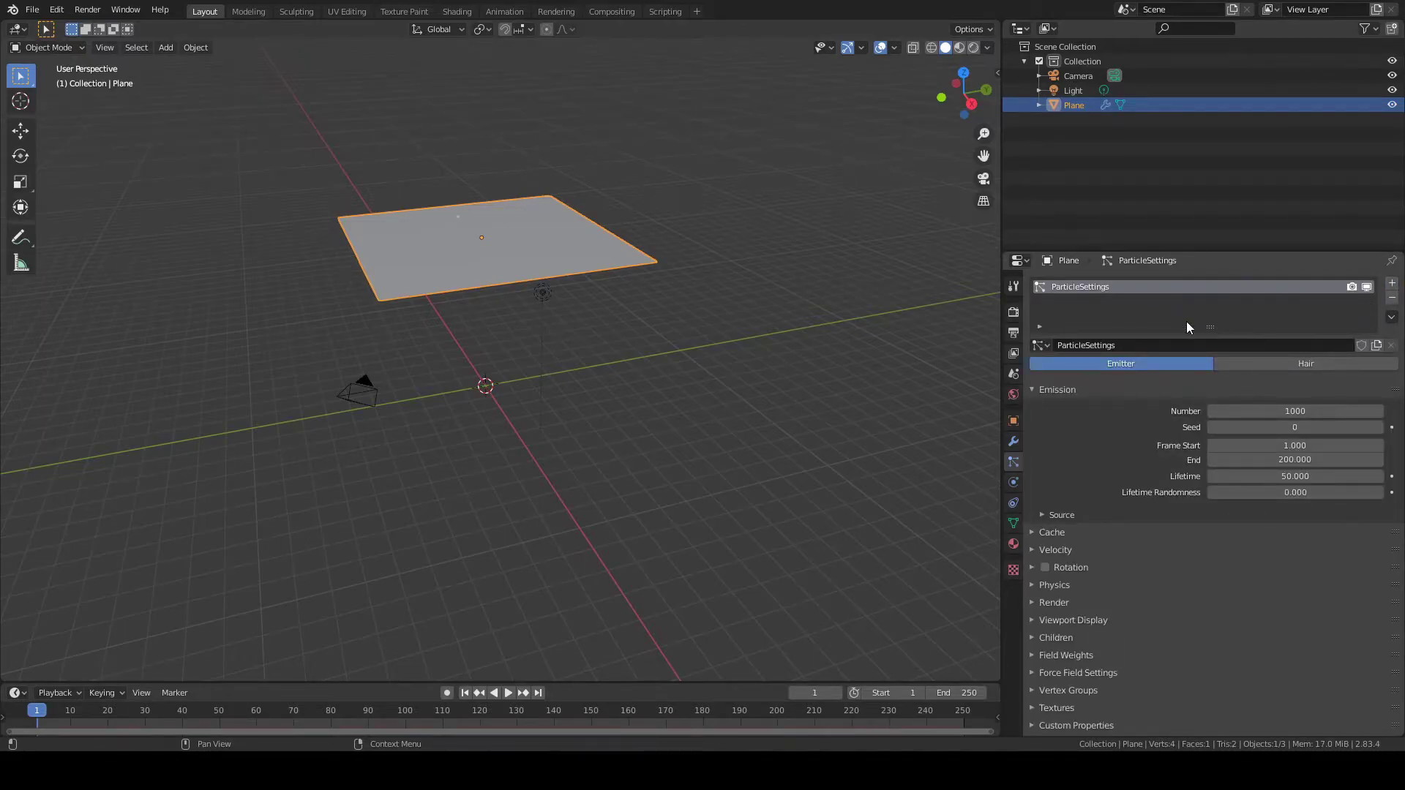
pyautogui.moveTo(1111, 296)
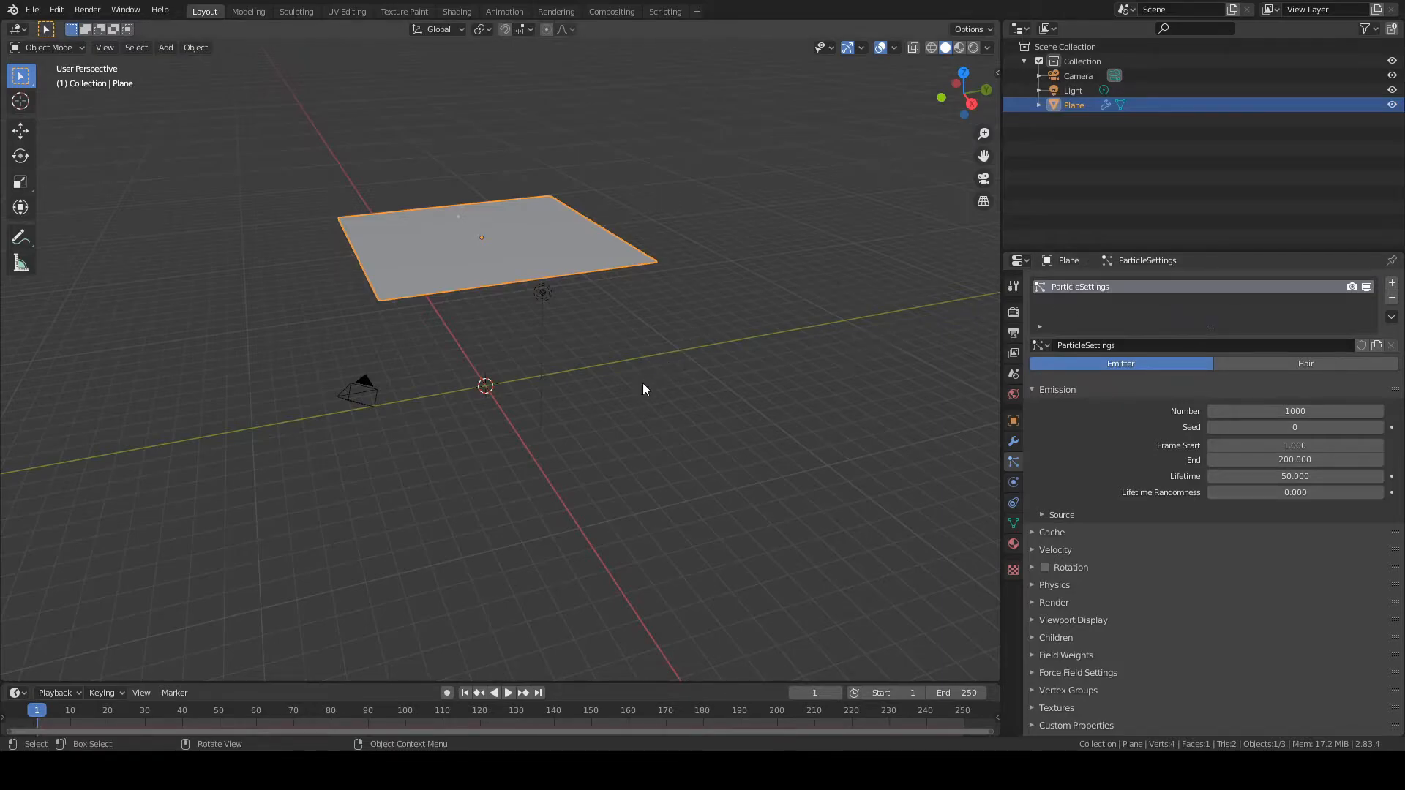
pyautogui.moveTo(665, 440)
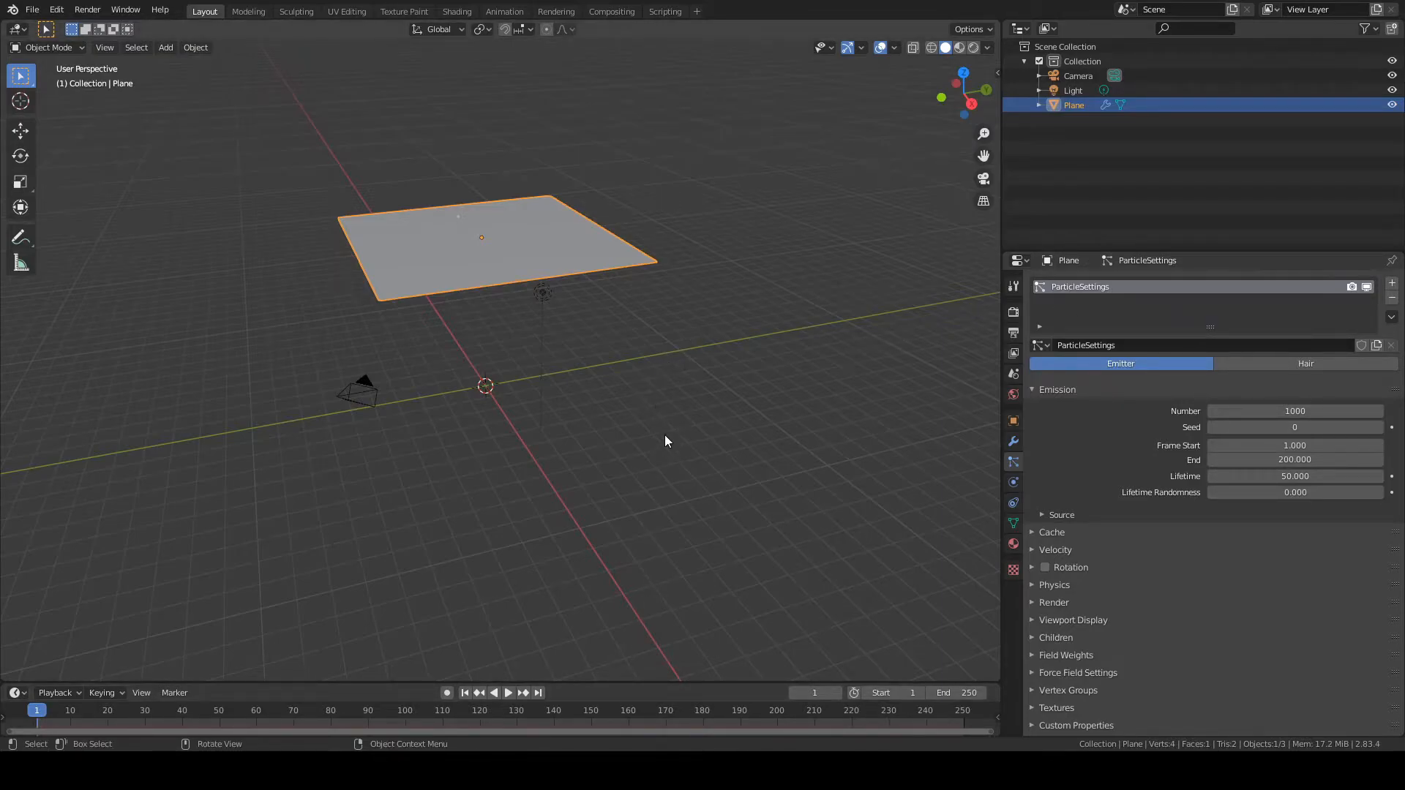
pyautogui.moveTo(702, 424)
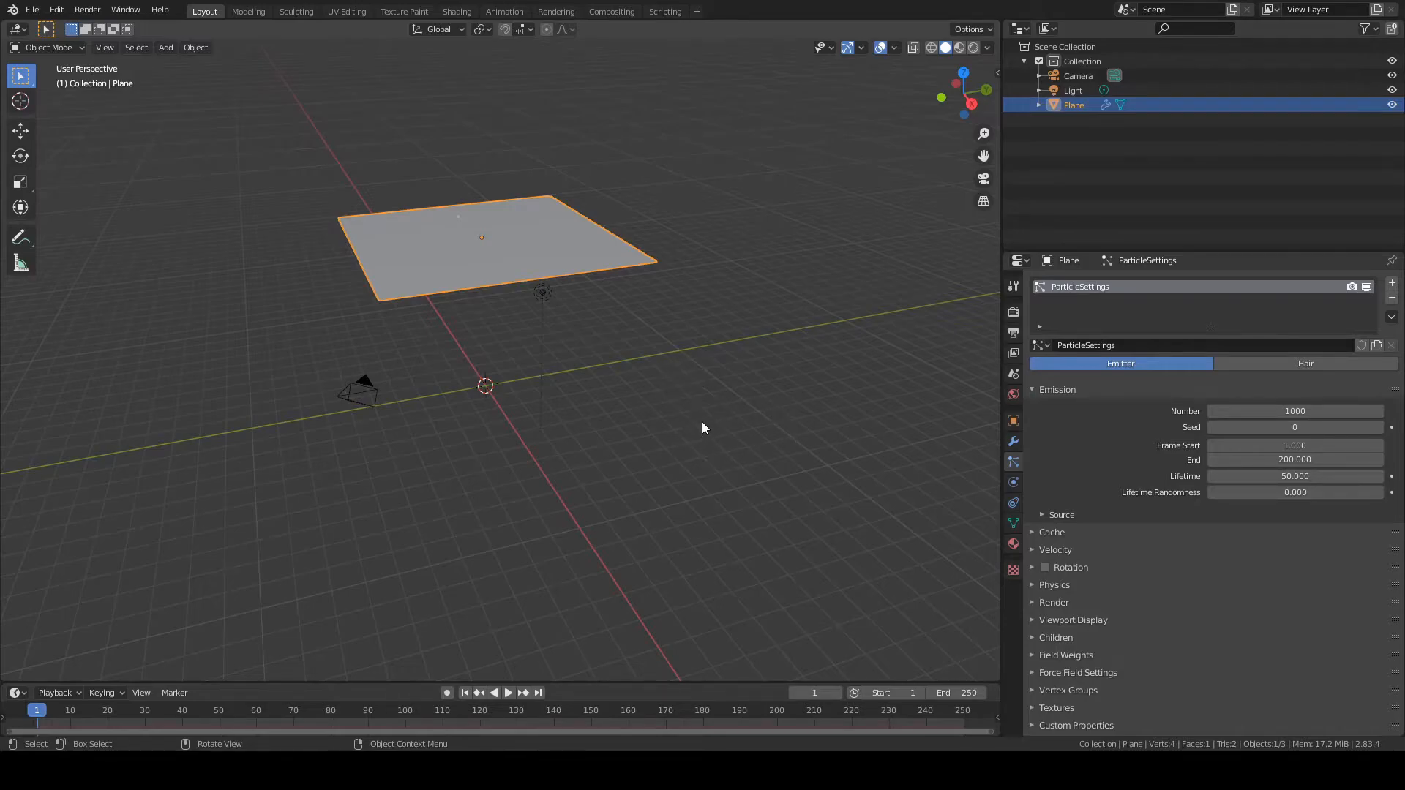
# - Preview the falling particles by playing and scrubbing the animation
pyautogui.click(507, 693)
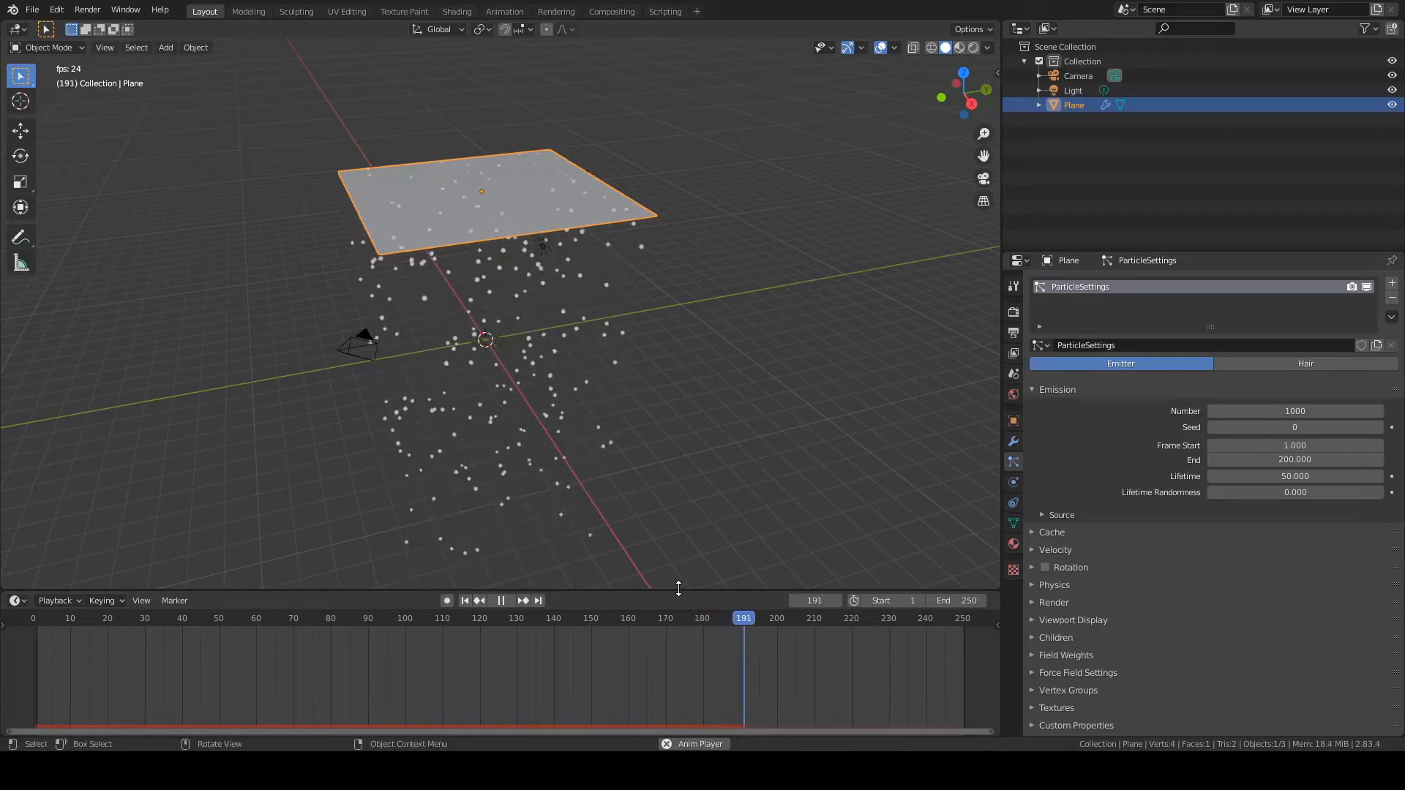
pyautogui.click(842, 619)
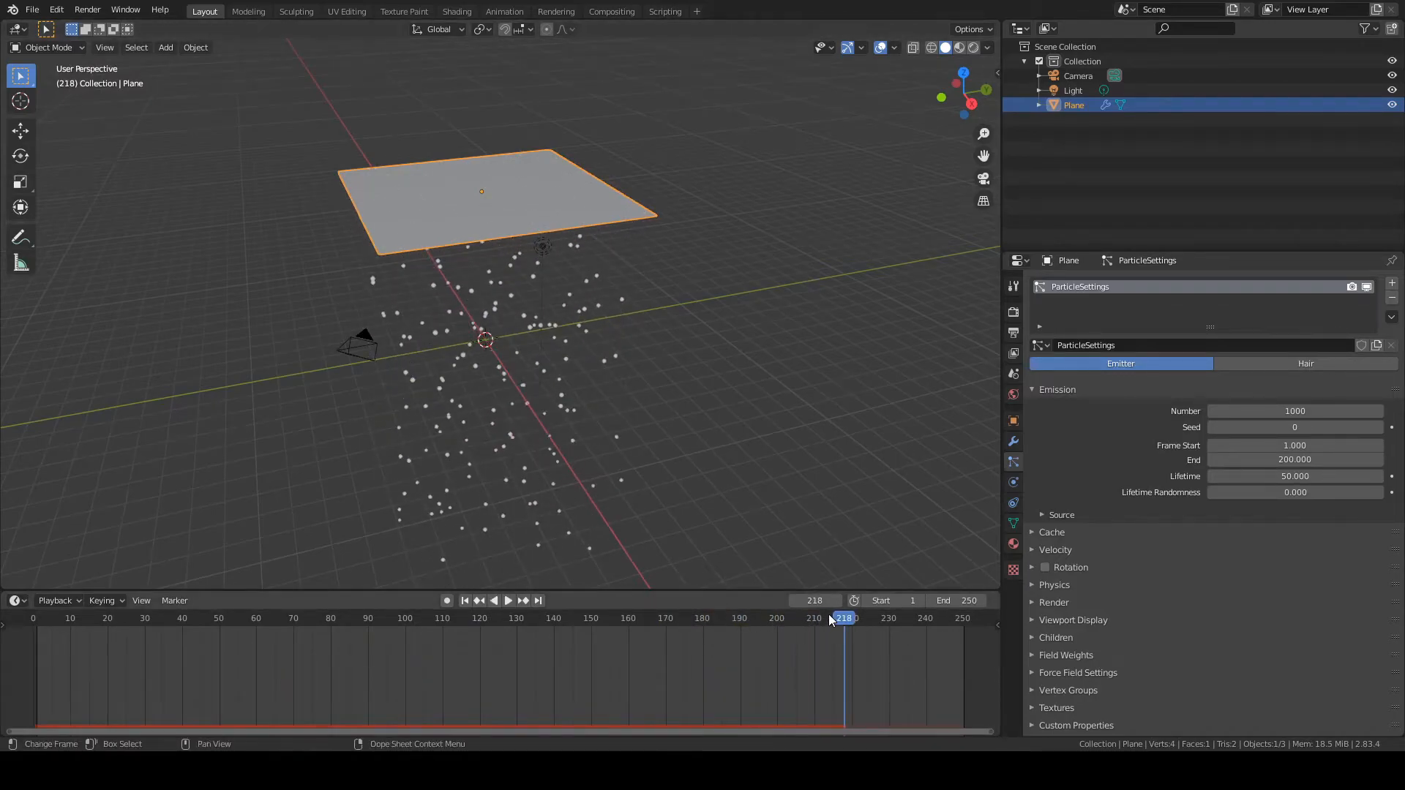
pyautogui.click(507, 600)
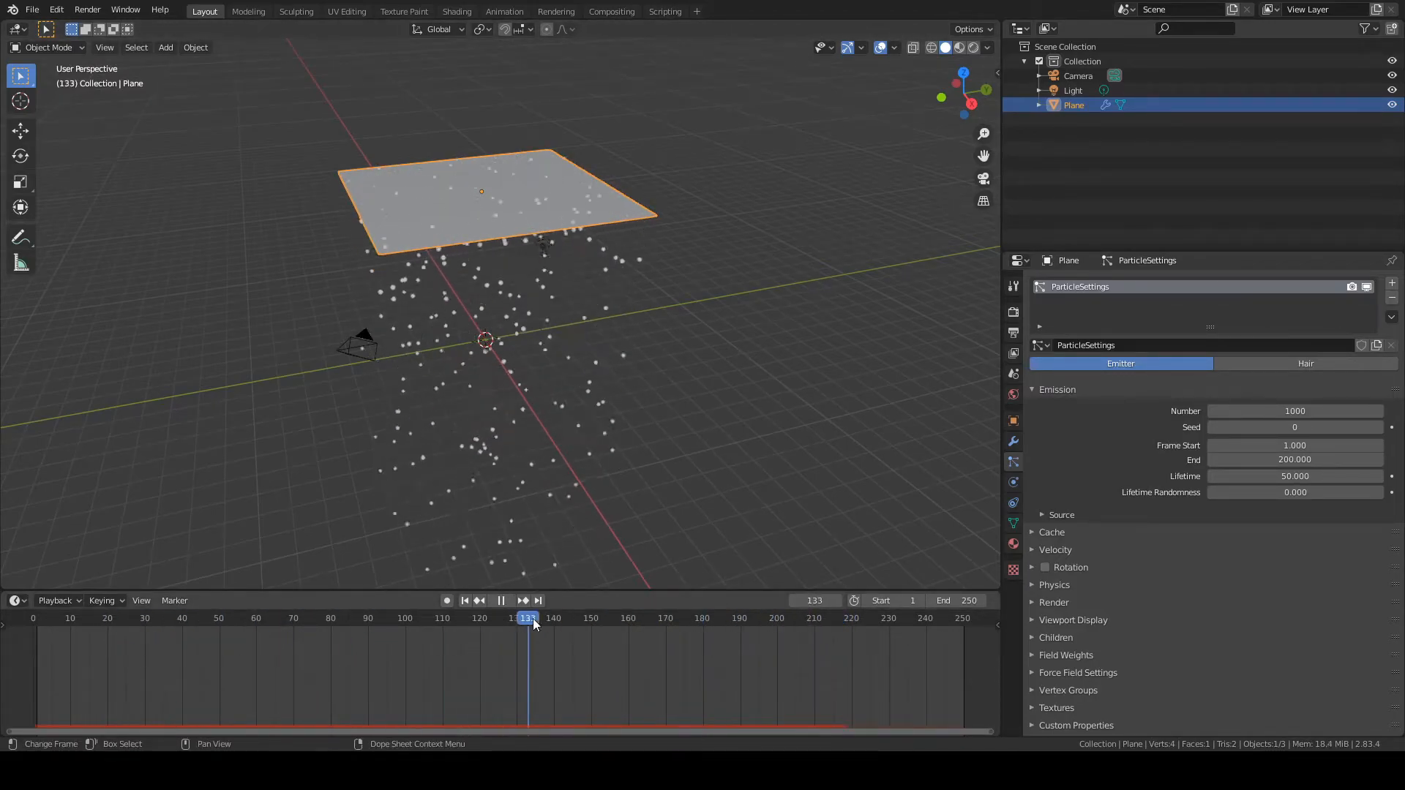
pyautogui.click(885, 618)
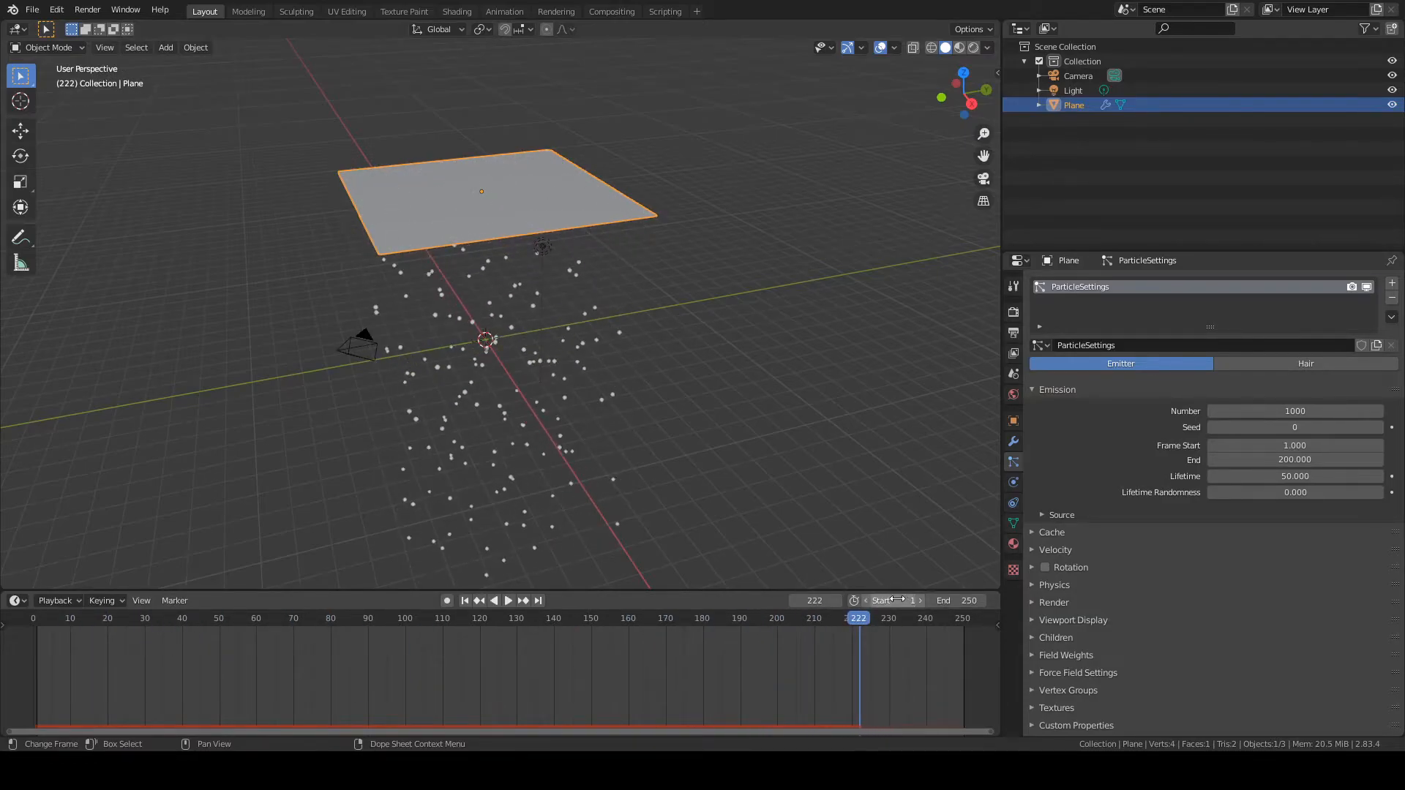
# - Set the timeline range to frames 0–100 and return to frame 0
pyautogui.click(885, 600)
pyautogui.write('0')
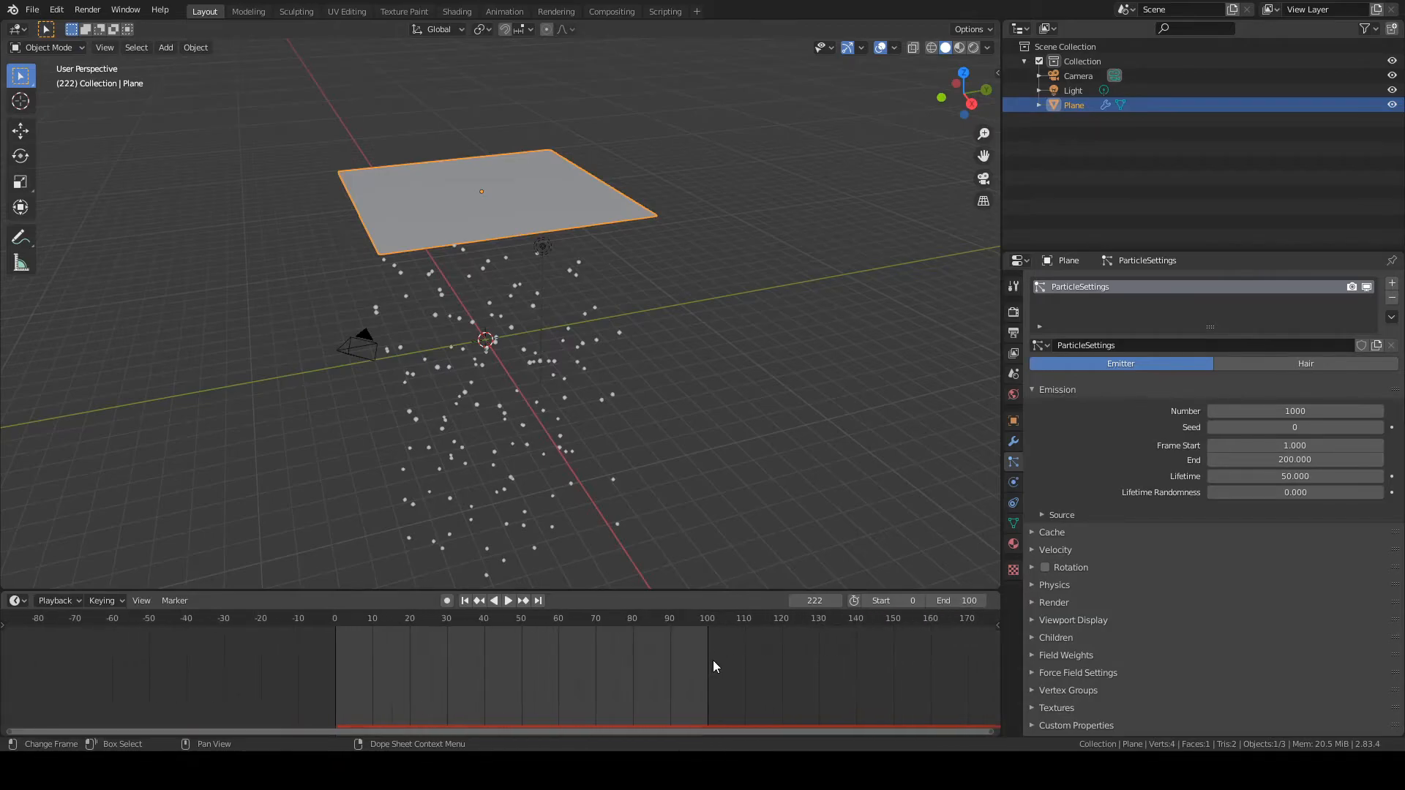
pyautogui.click(507, 600)
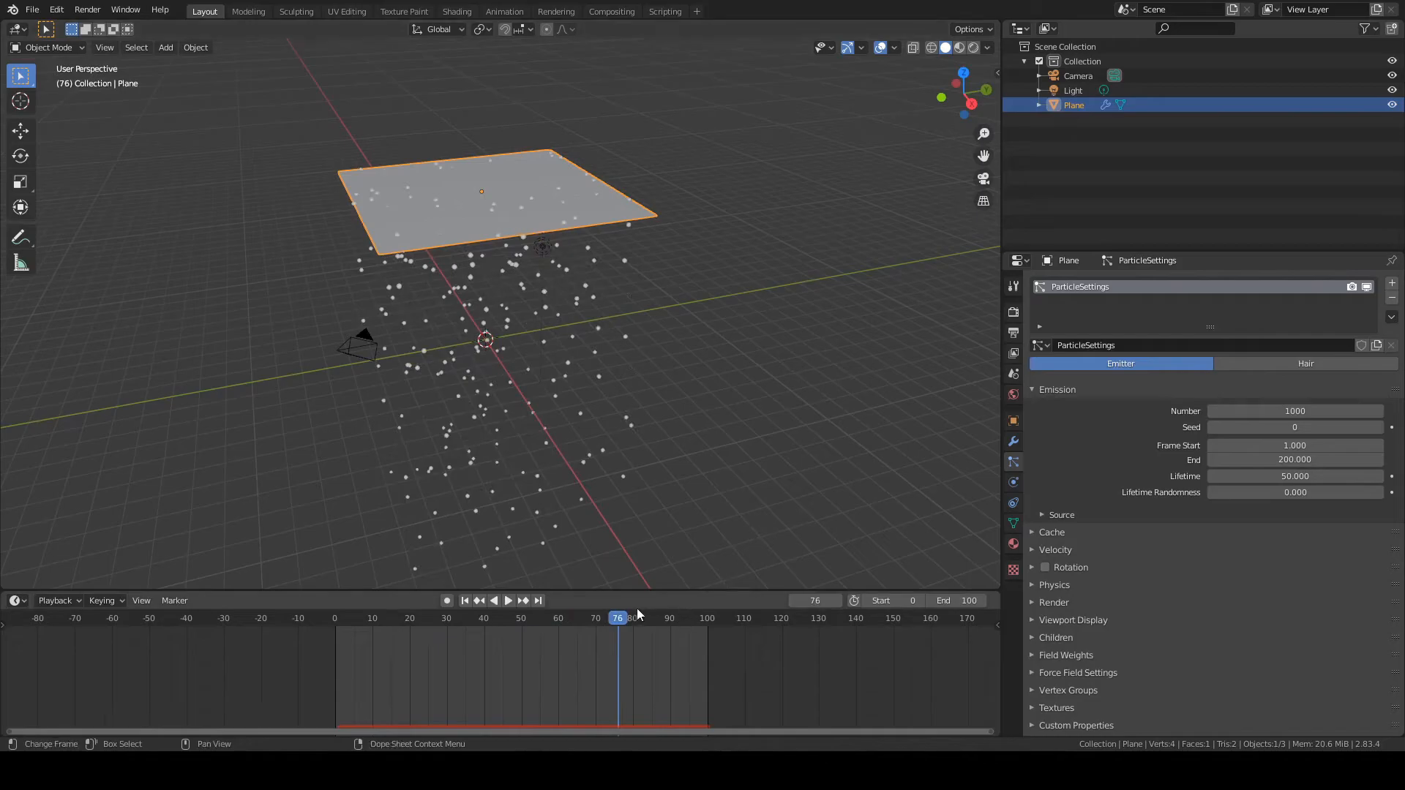
pyautogui.click(464, 600)
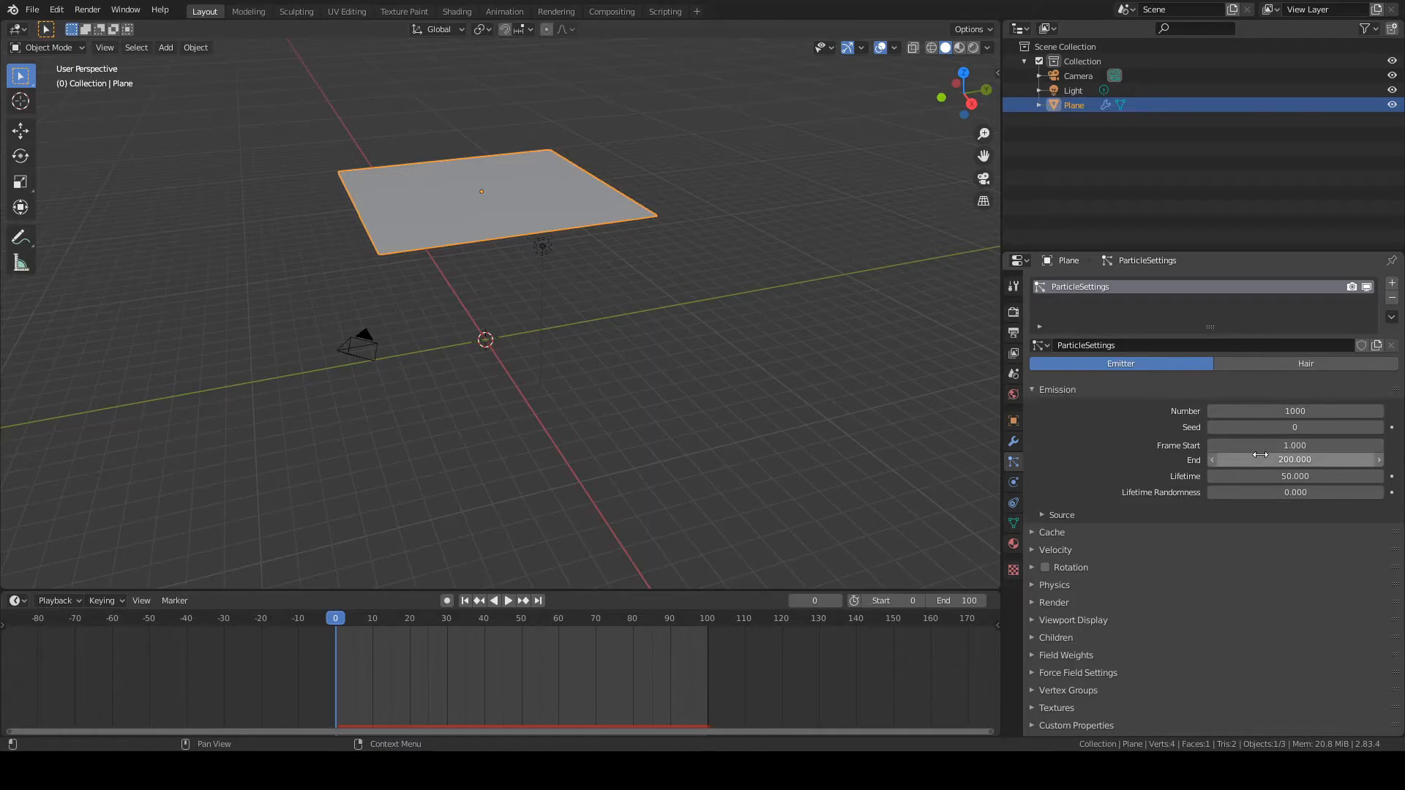
pyautogui.moveTo(1294, 445)
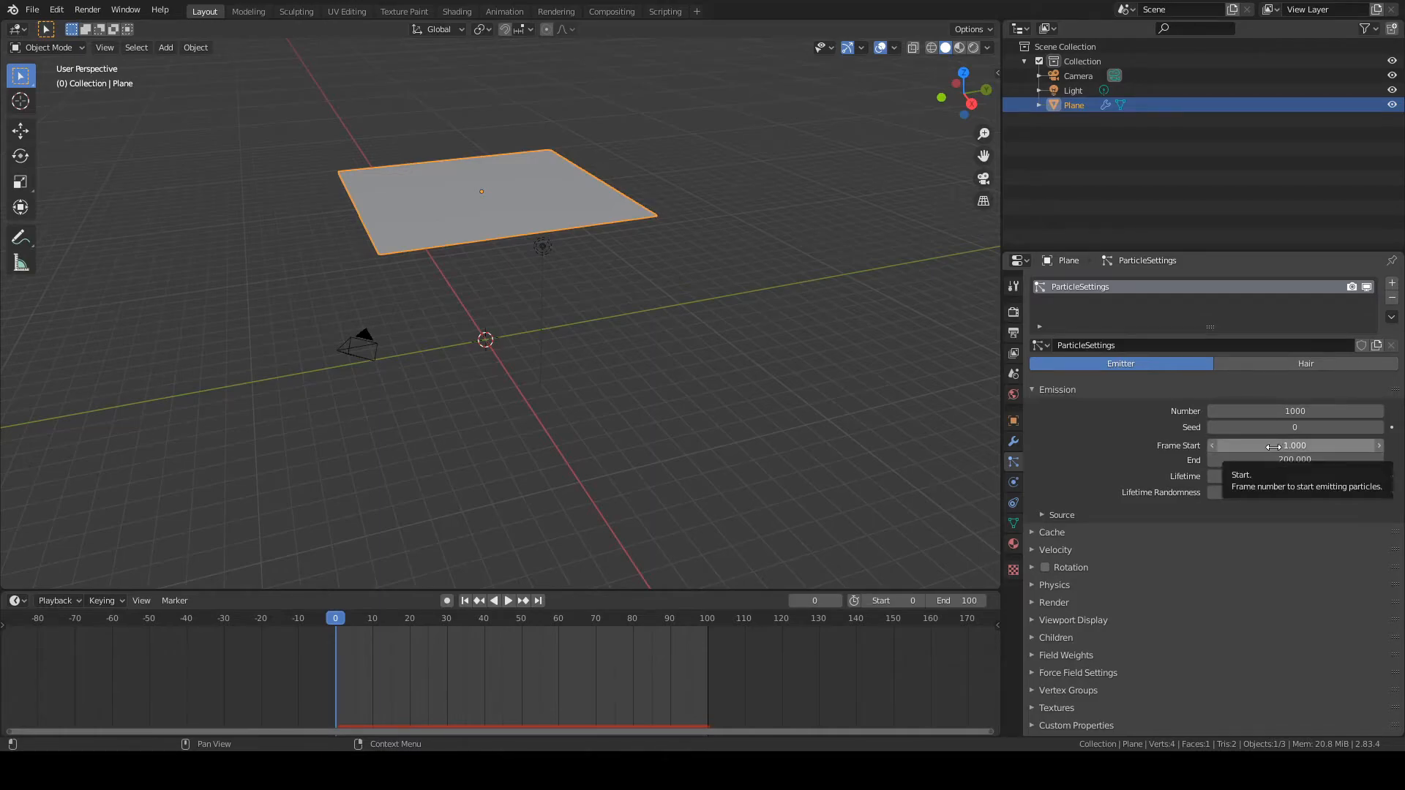
pyautogui.moveTo(1277, 450)
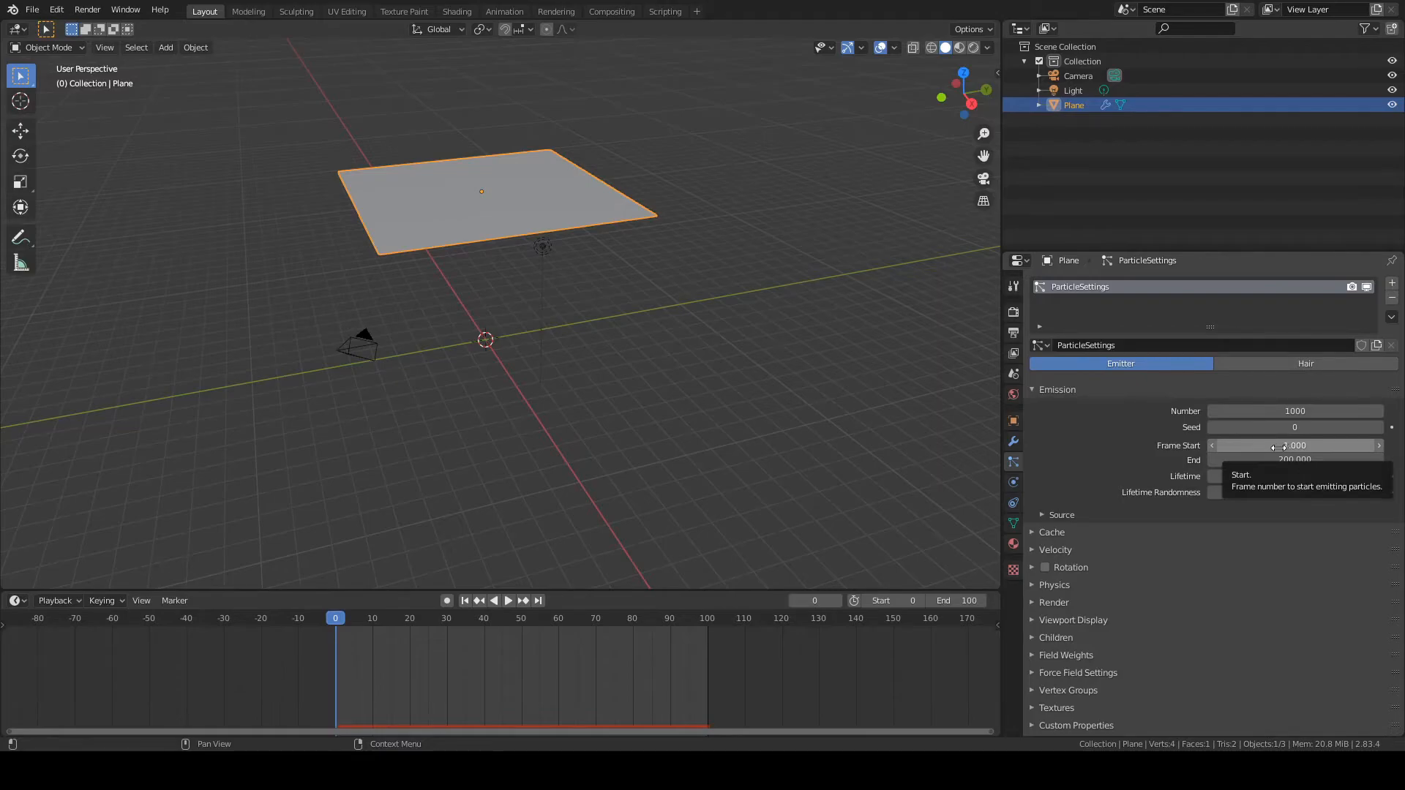
# - Set the first emitter's Frame Start to -50 and End to 50, then add a second system
pyautogui.click(1293, 446)
pyautogui.write('-50.000')
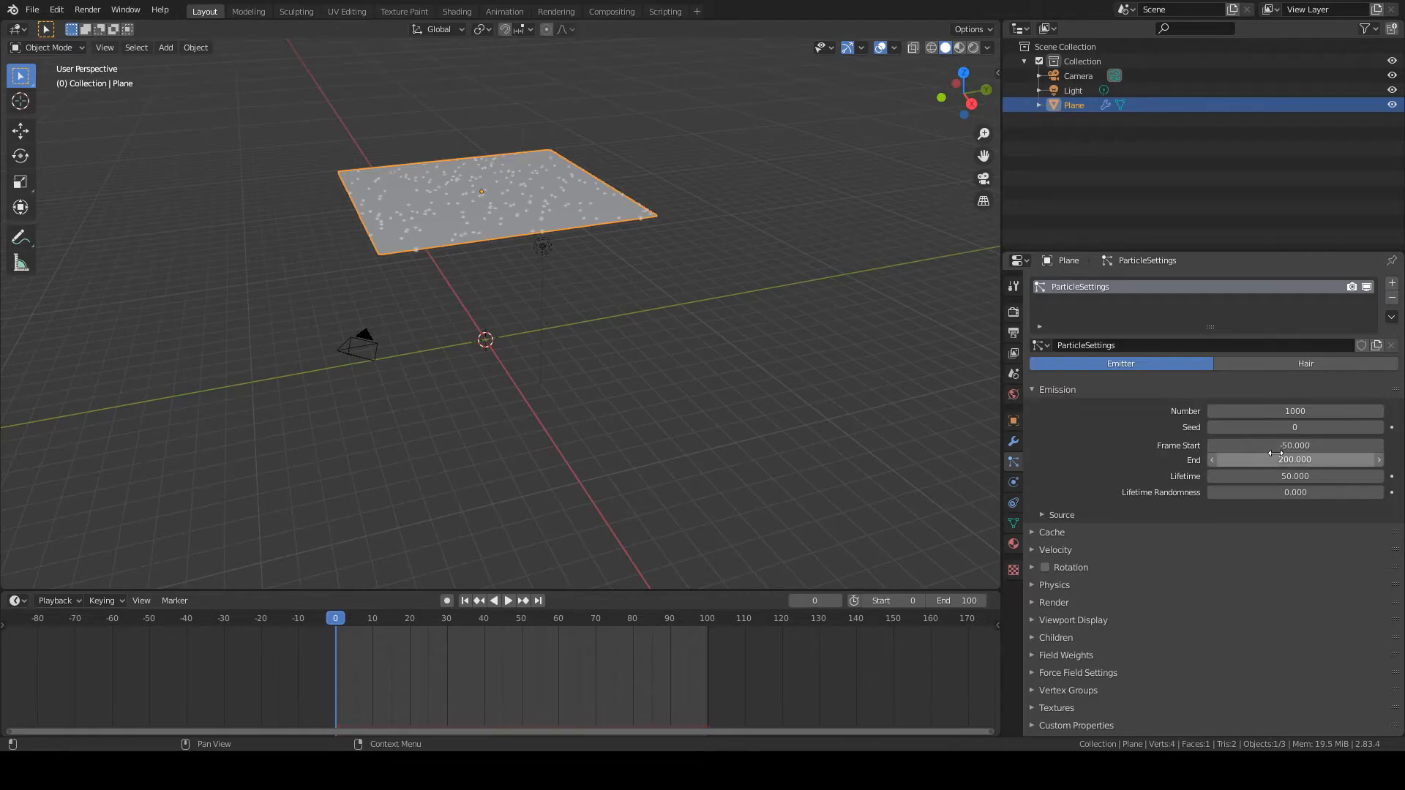
pyautogui.moveTo(1264, 467)
pyautogui.write('50.000')
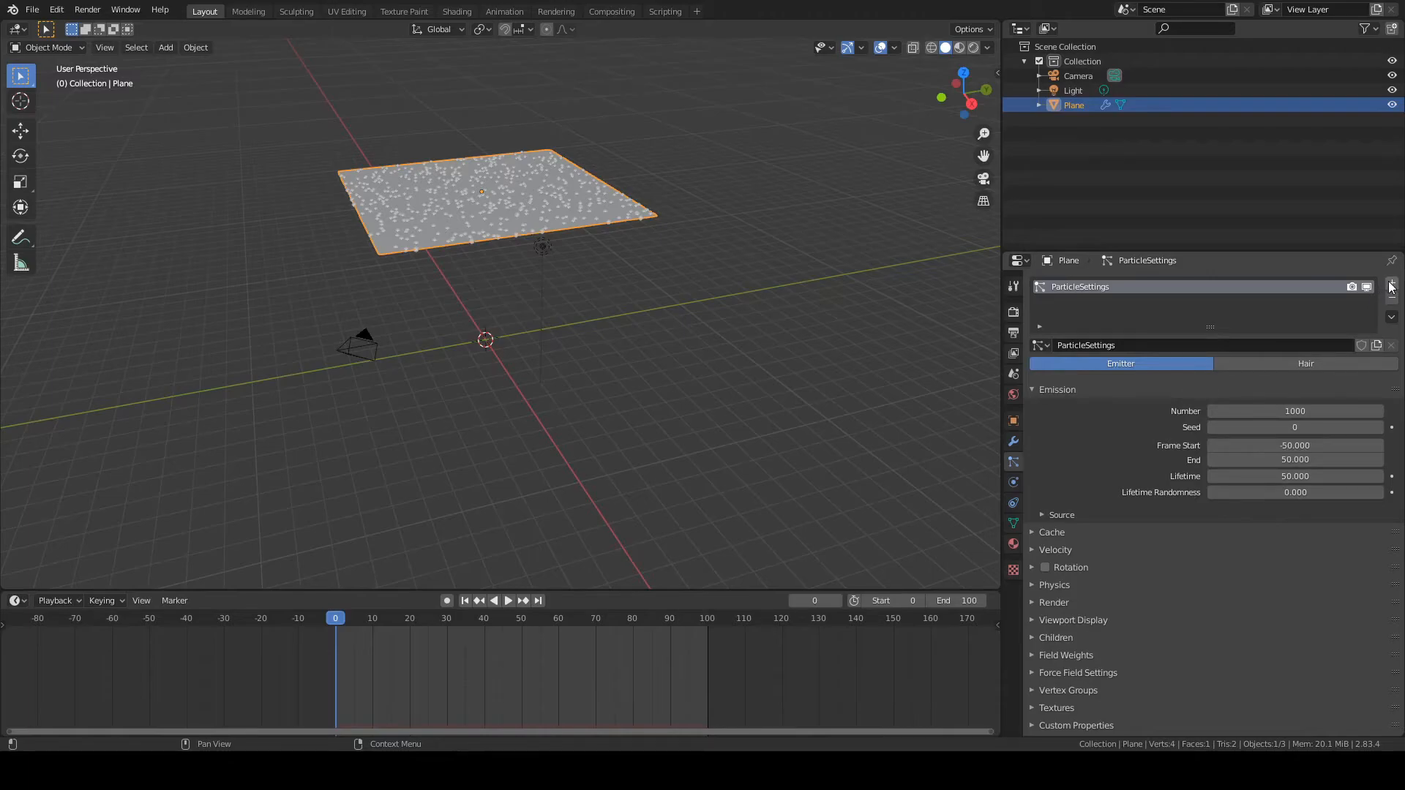
pyautogui.click(1401, 284)
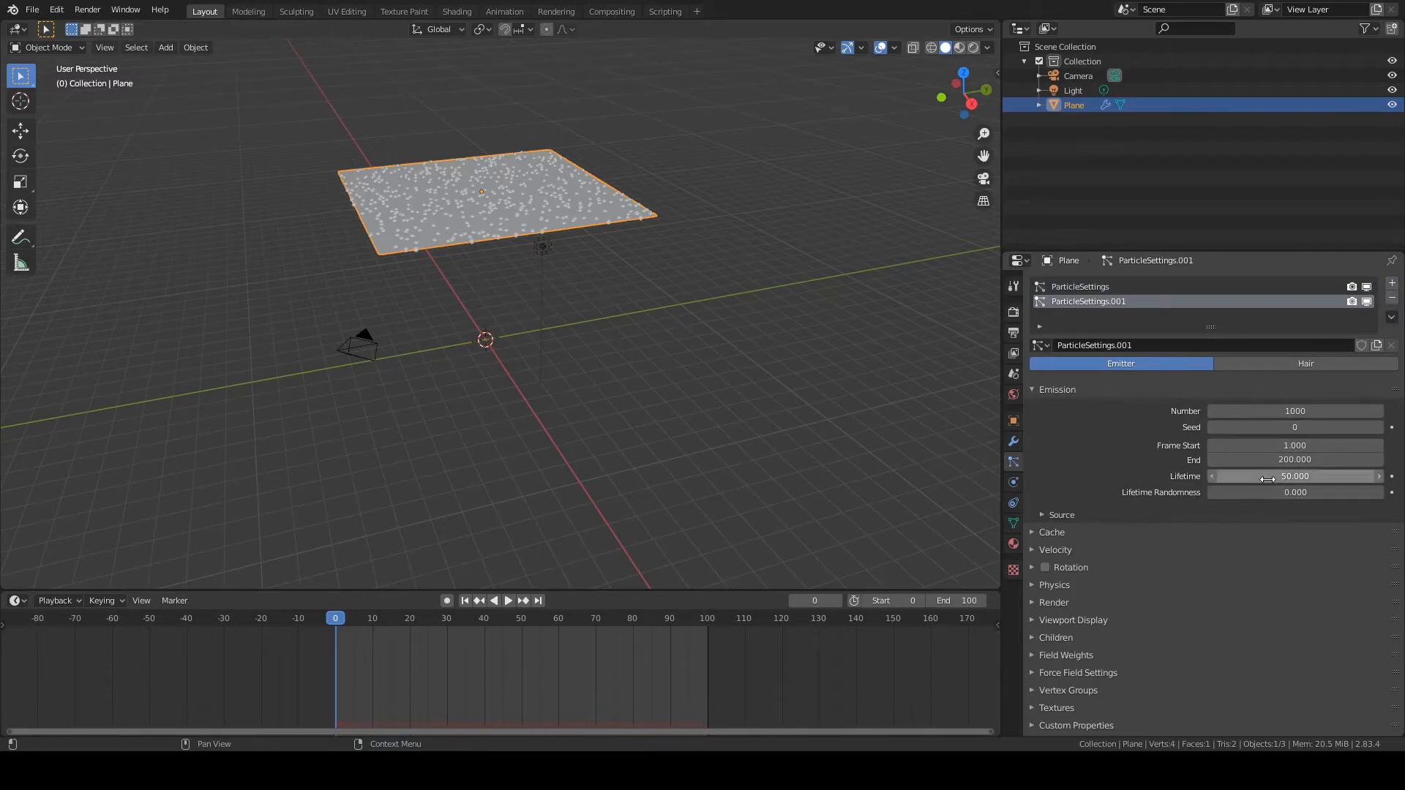
pyautogui.moveTo(1293, 446)
pyautogui.write('5')
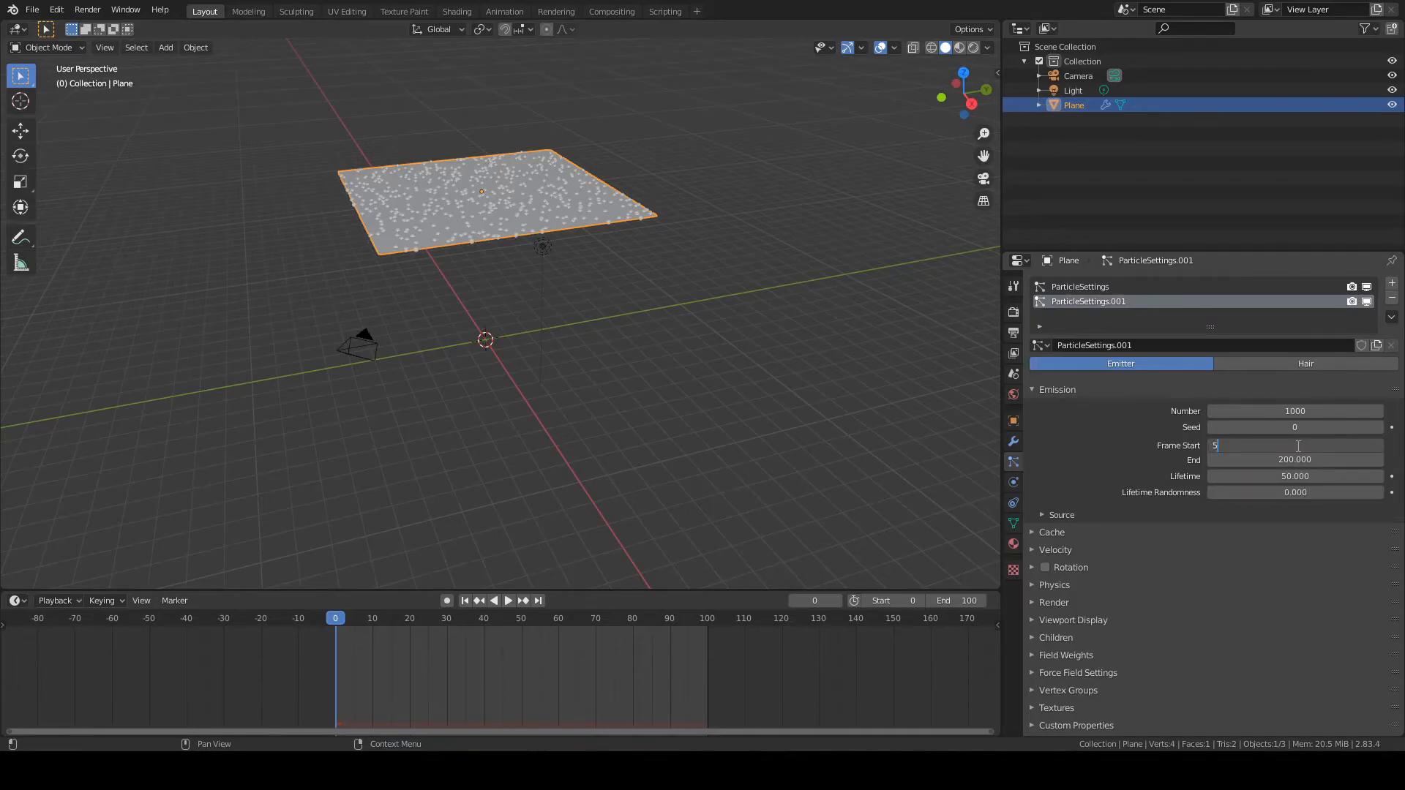
# - Set the second particle system's emission to start at frame 50 and end at 150
pyautogui.write('0.000')
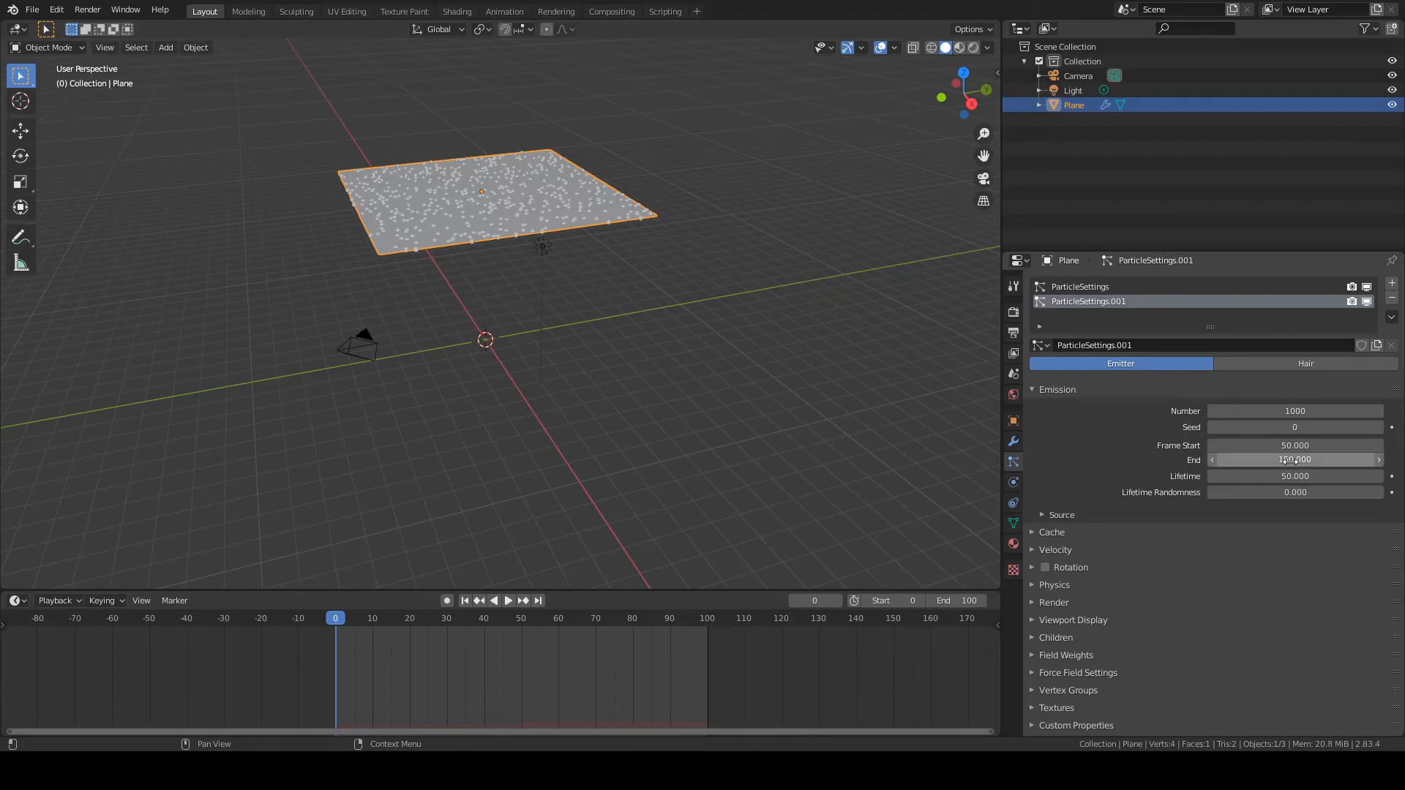
pyautogui.moveTo(1293, 459)
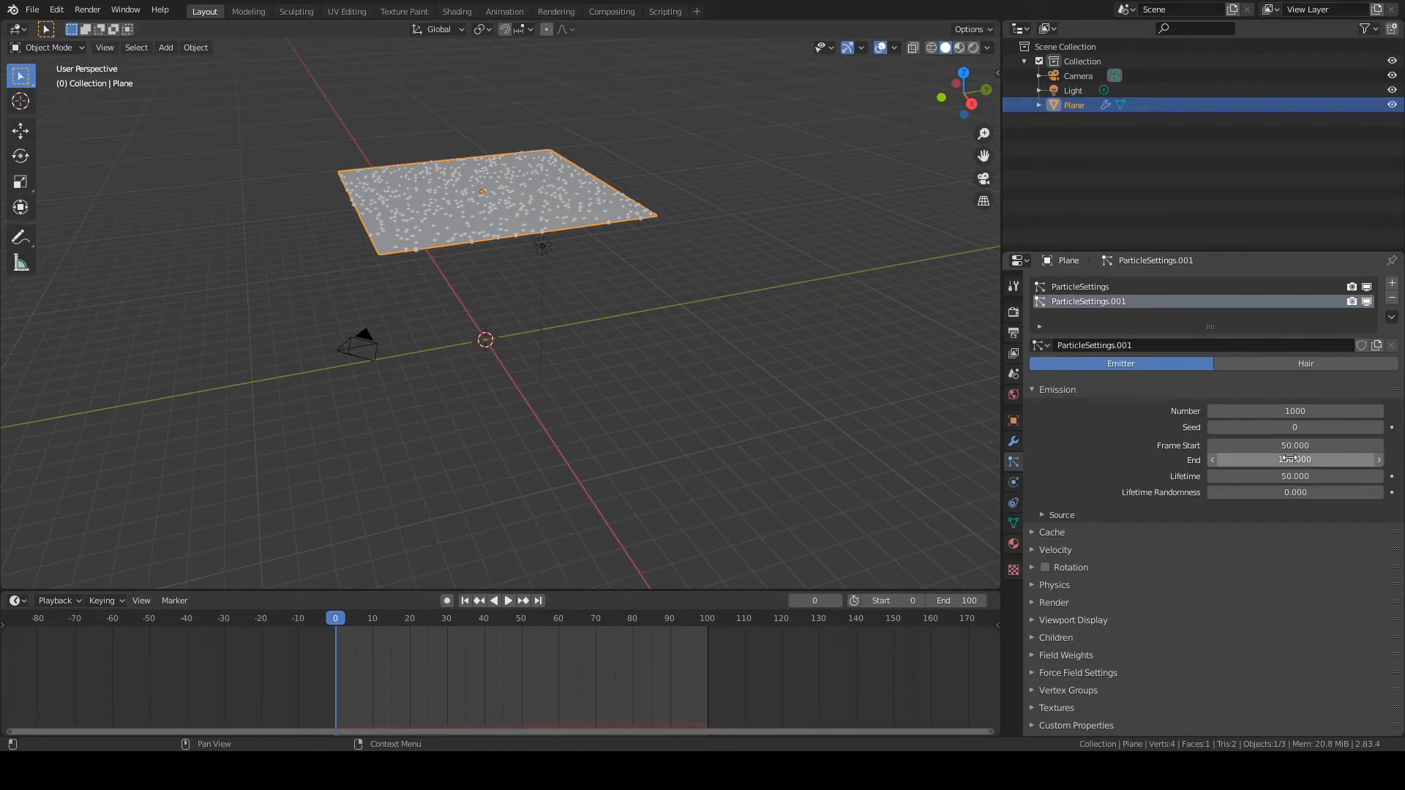
pyautogui.click(1080, 286)
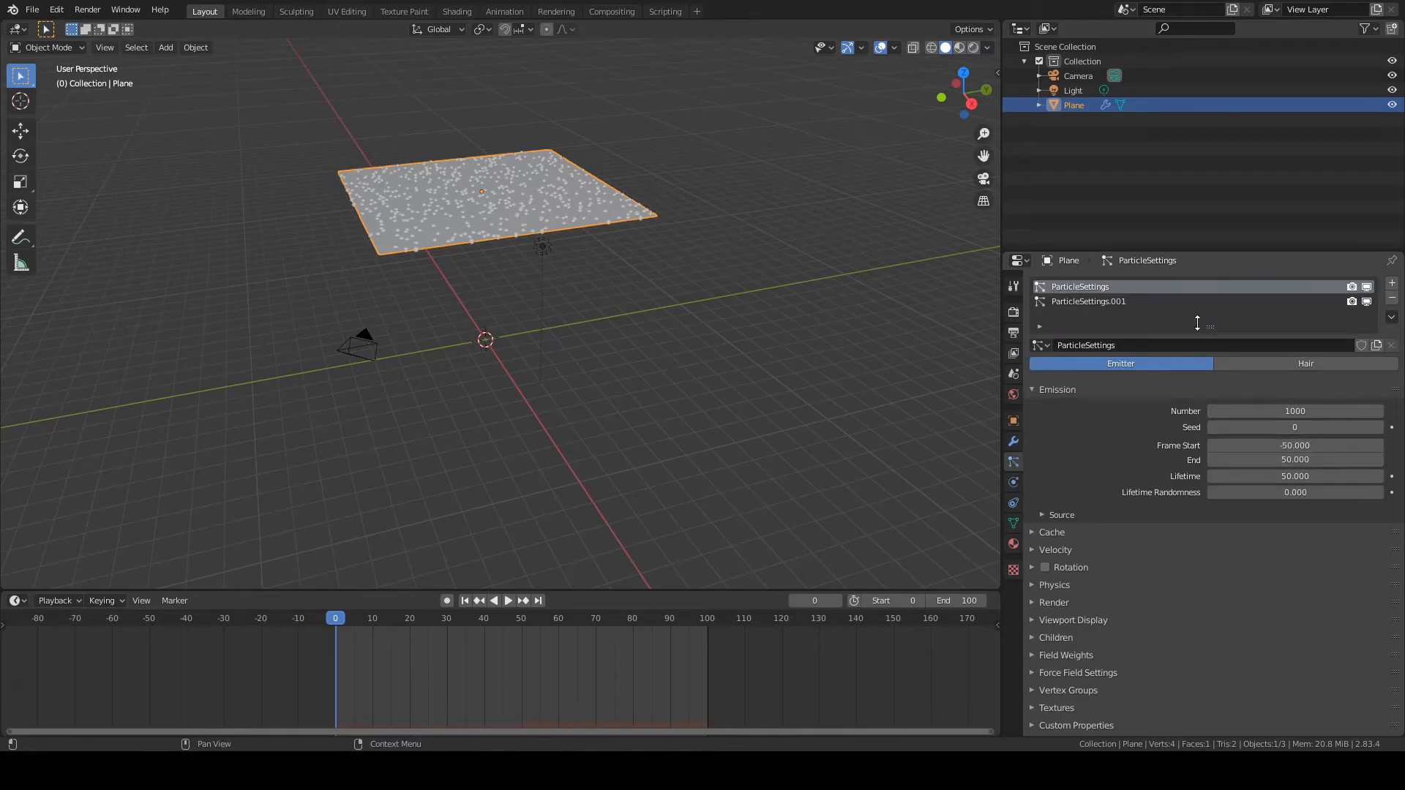
pyautogui.moveTo(885, 413)
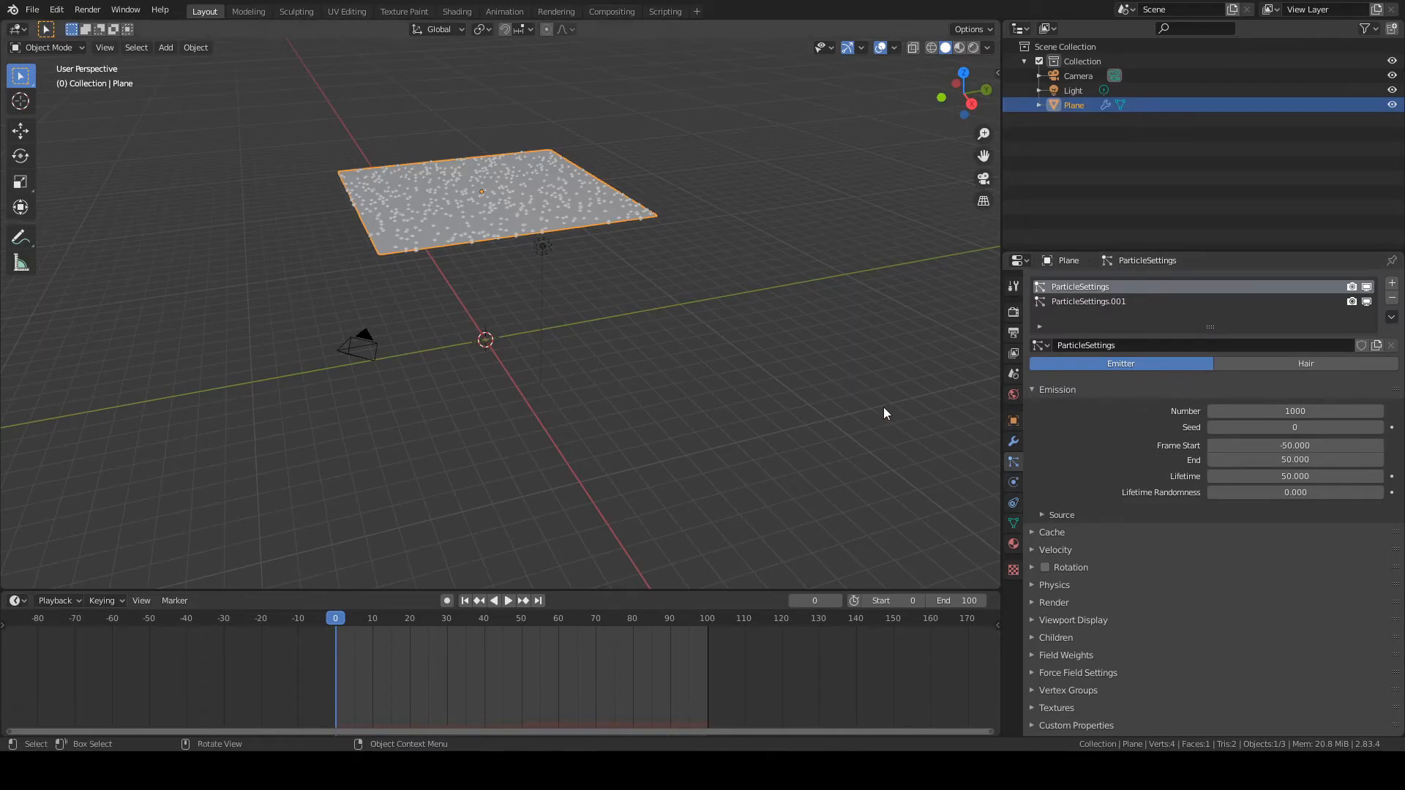
# - Review the first system, then select ParticleSettings.001 to show its 50–150 emission
pyautogui.click(1293, 446)
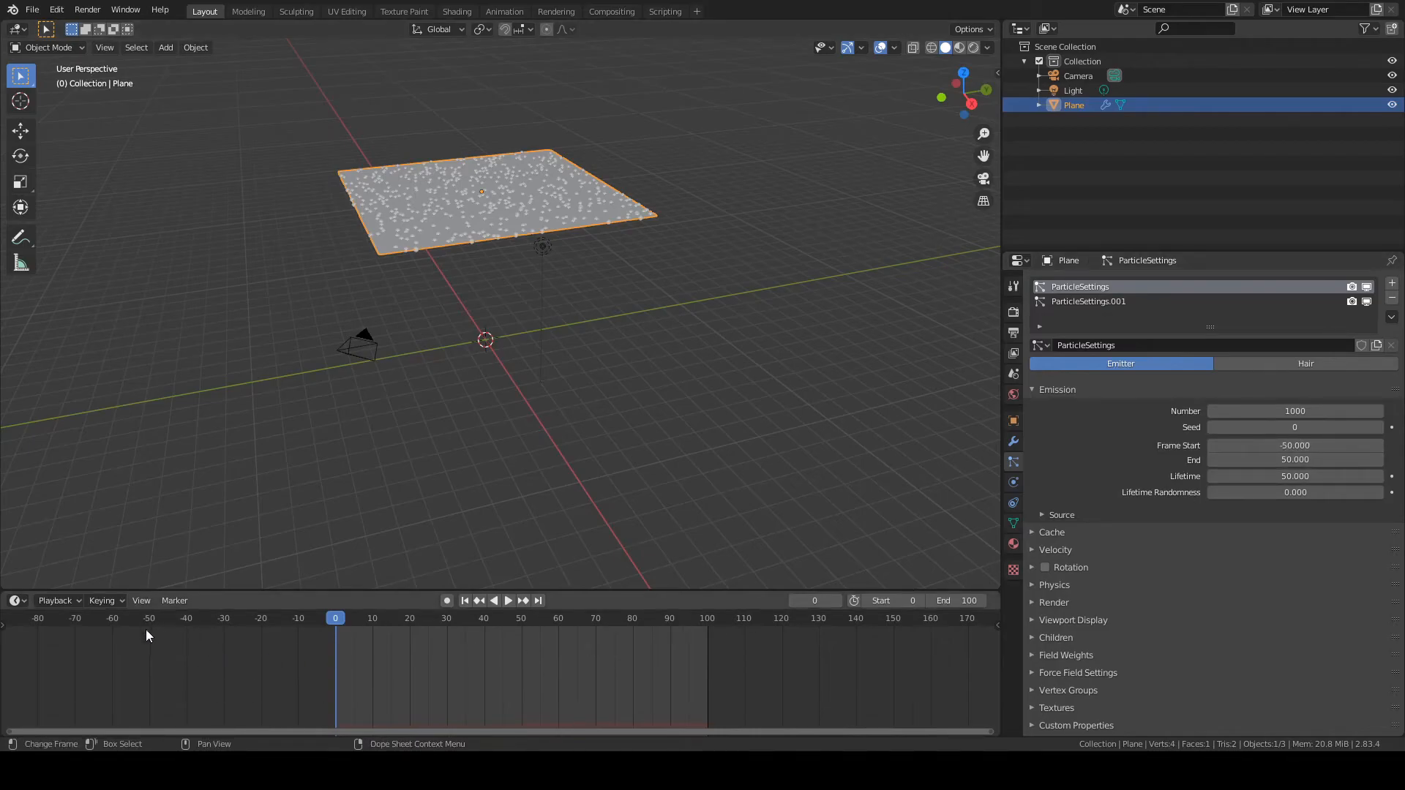
pyautogui.moveTo(152, 577)
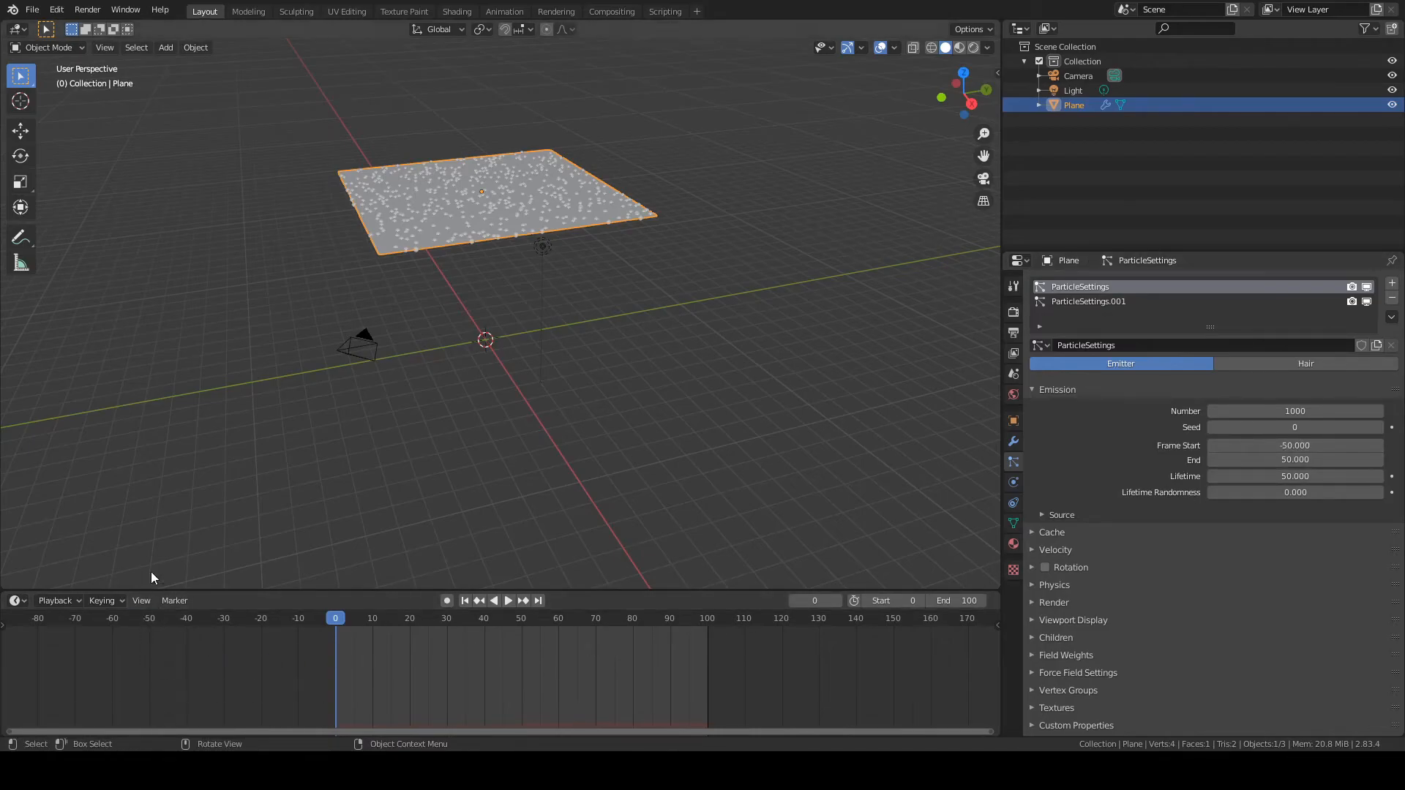
pyautogui.moveTo(541, 678)
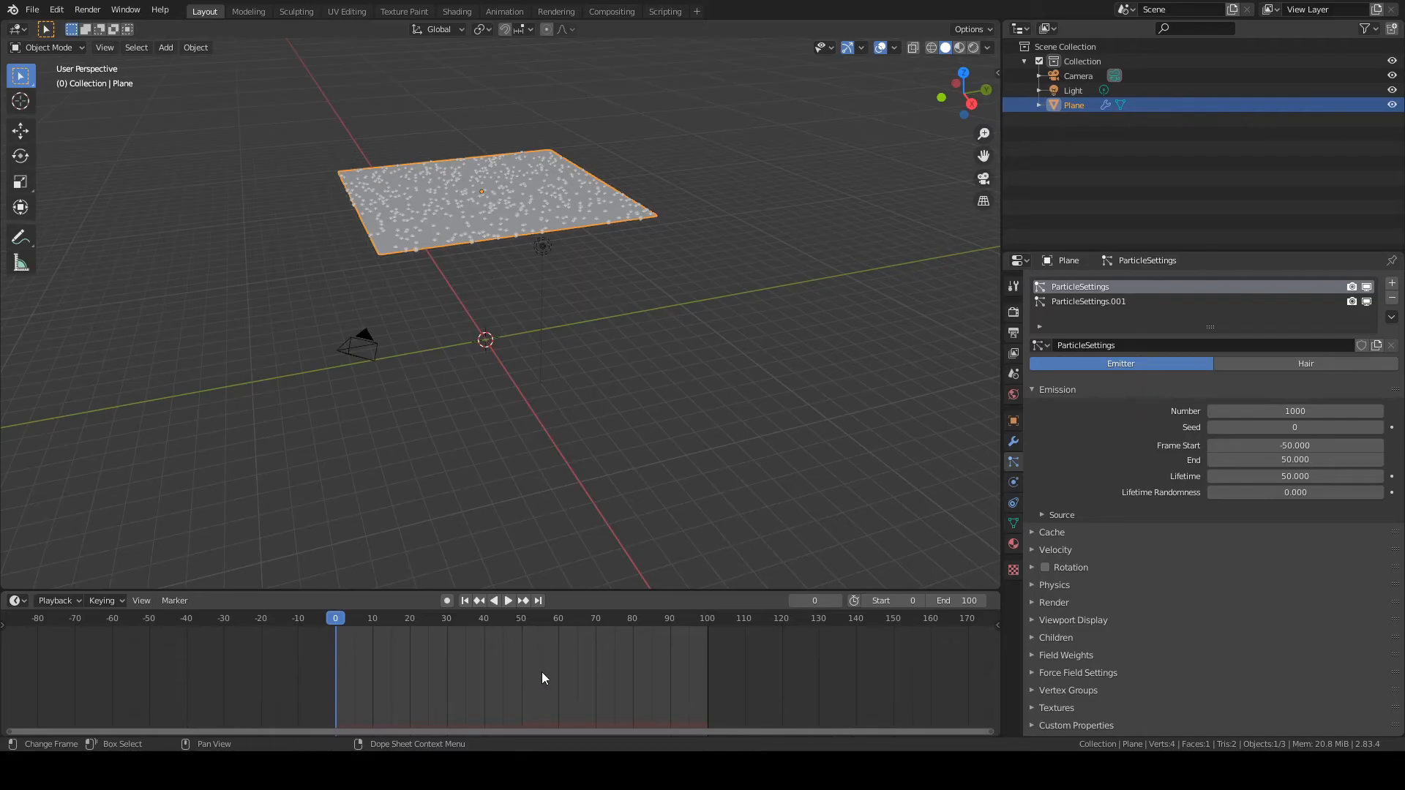
pyautogui.moveTo(514, 707)
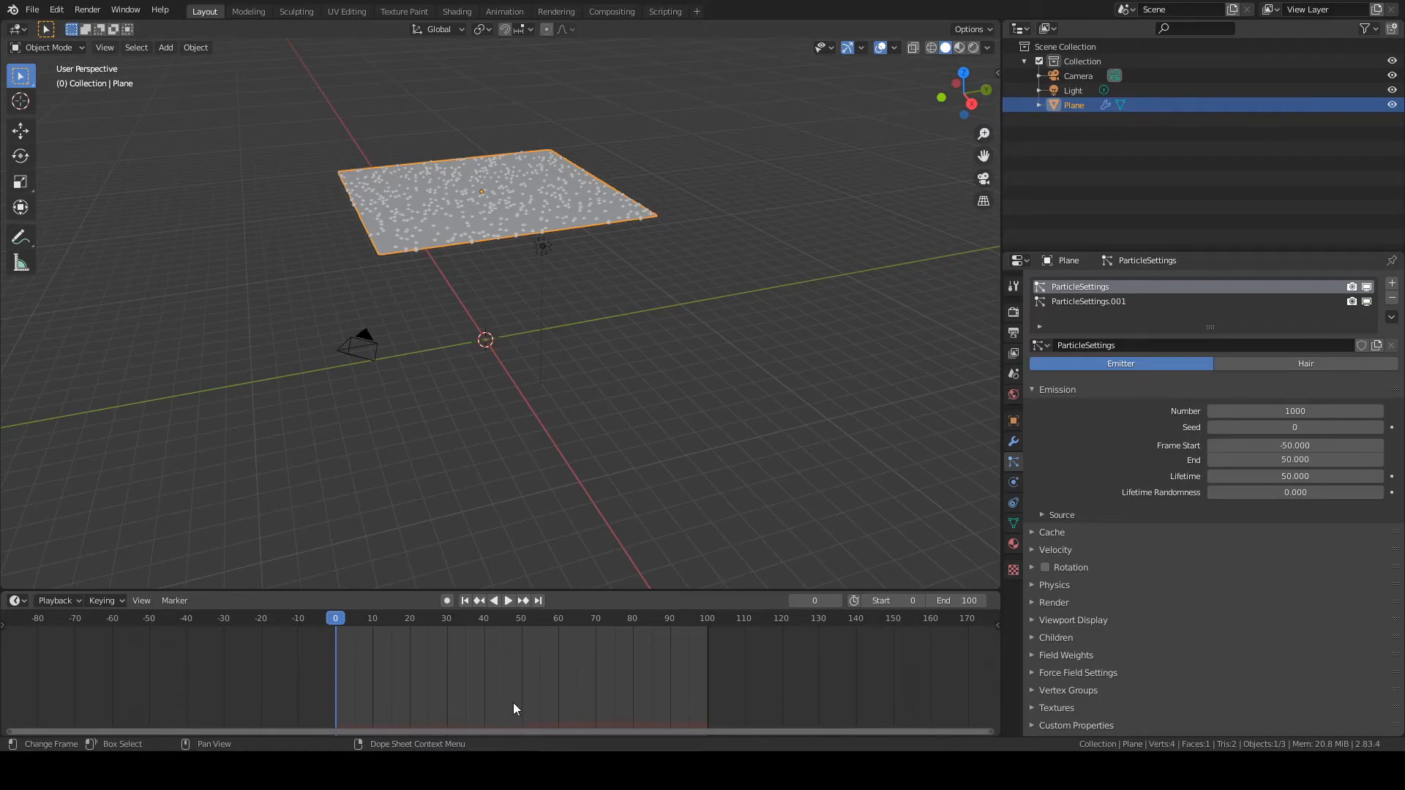
pyautogui.moveTo(572, 667)
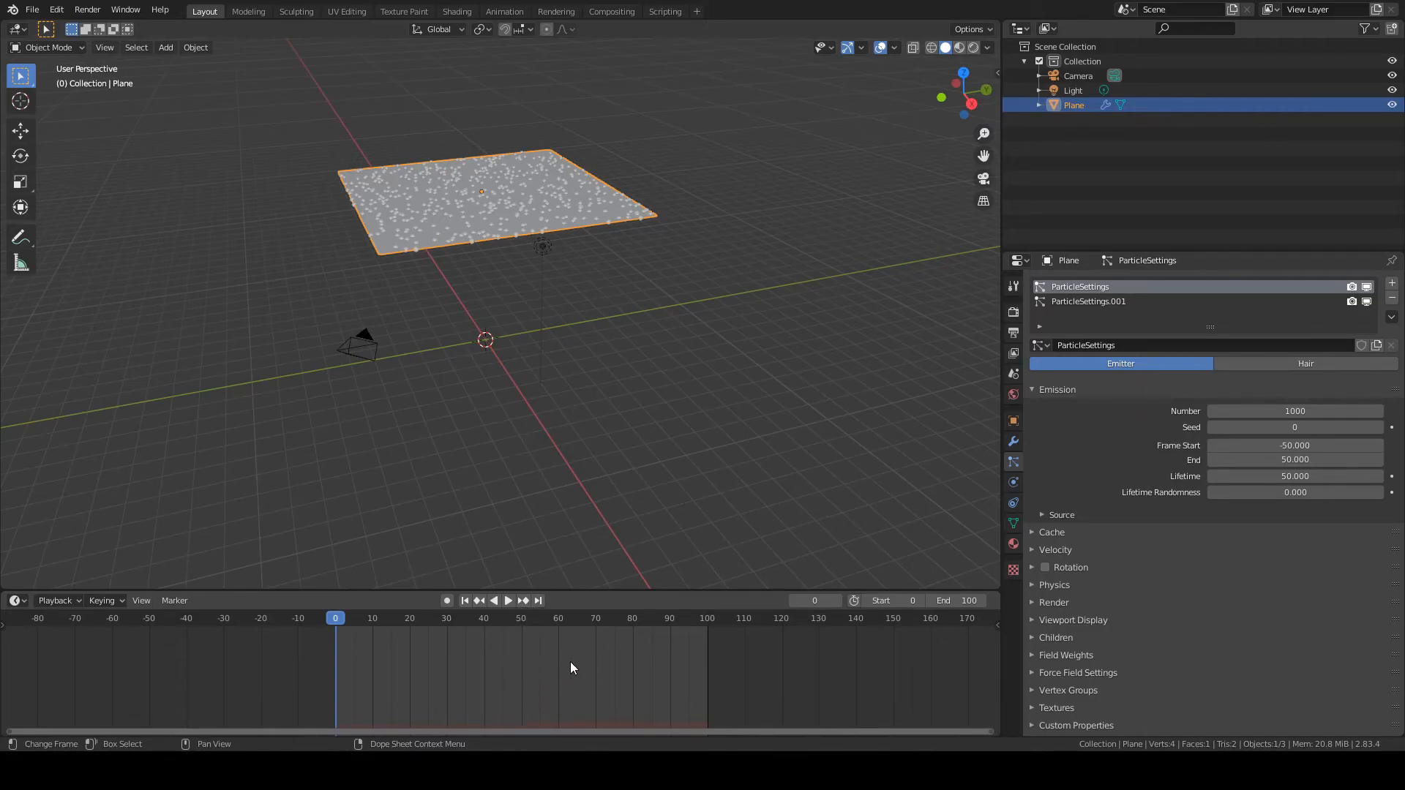
pyautogui.click(1088, 300)
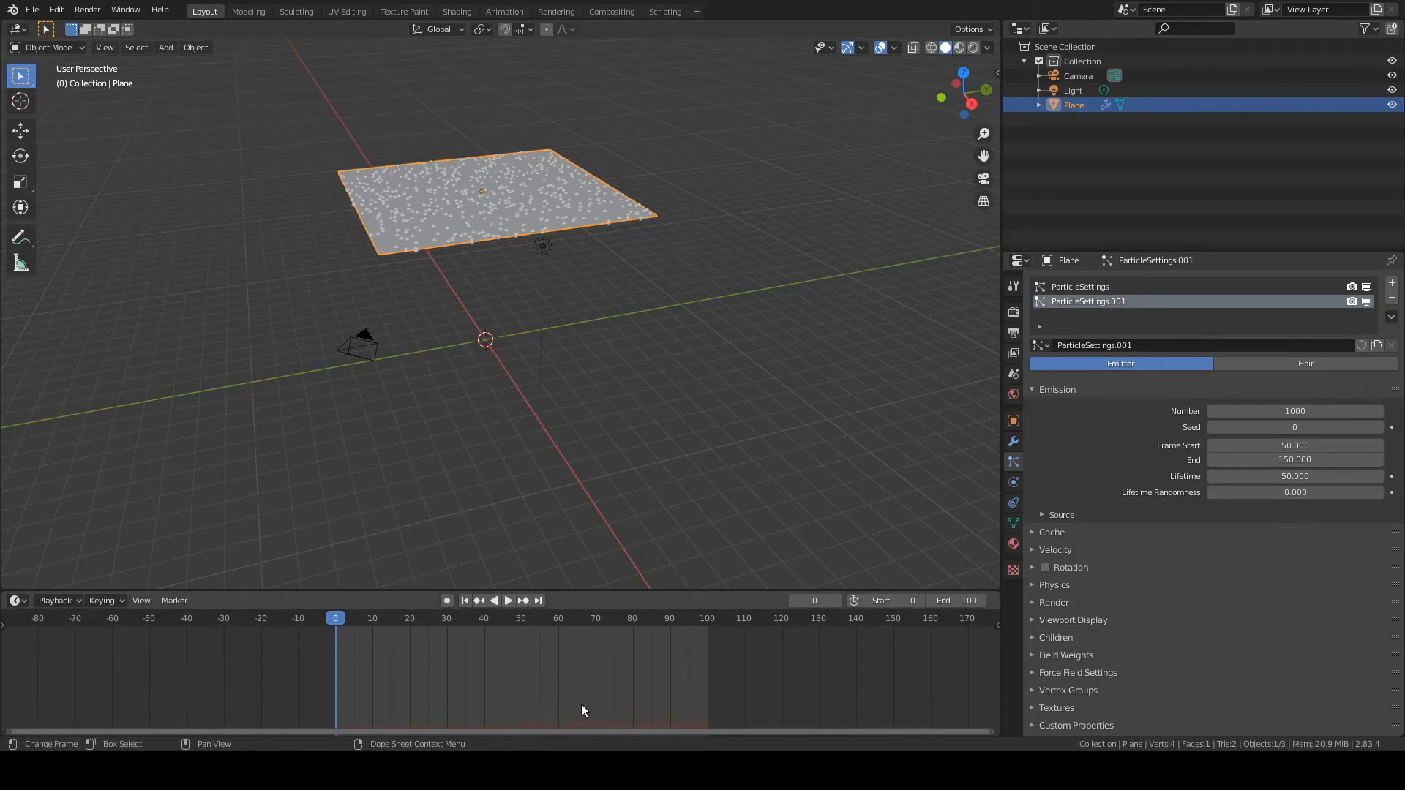
pyautogui.moveTo(878, 675)
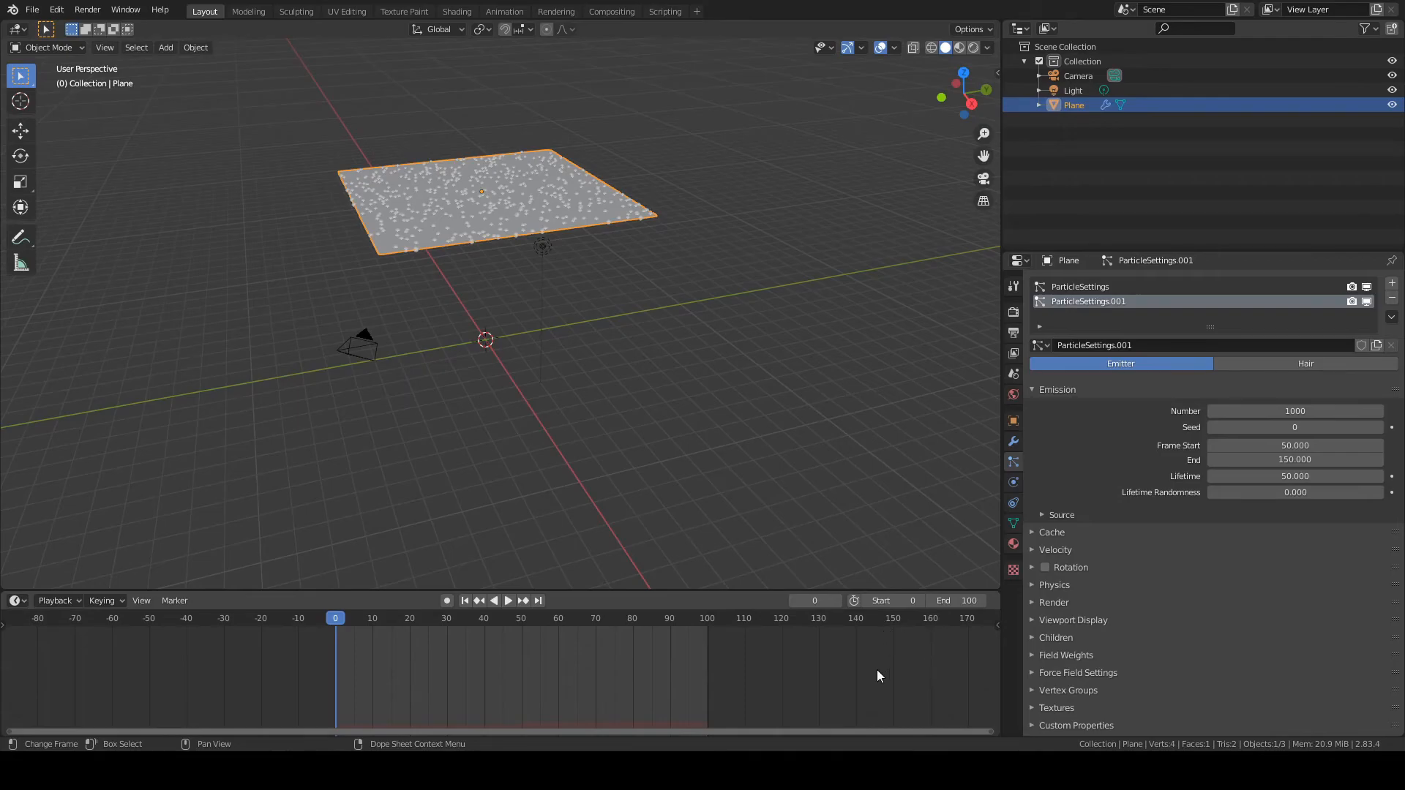
pyautogui.moveTo(899, 723)
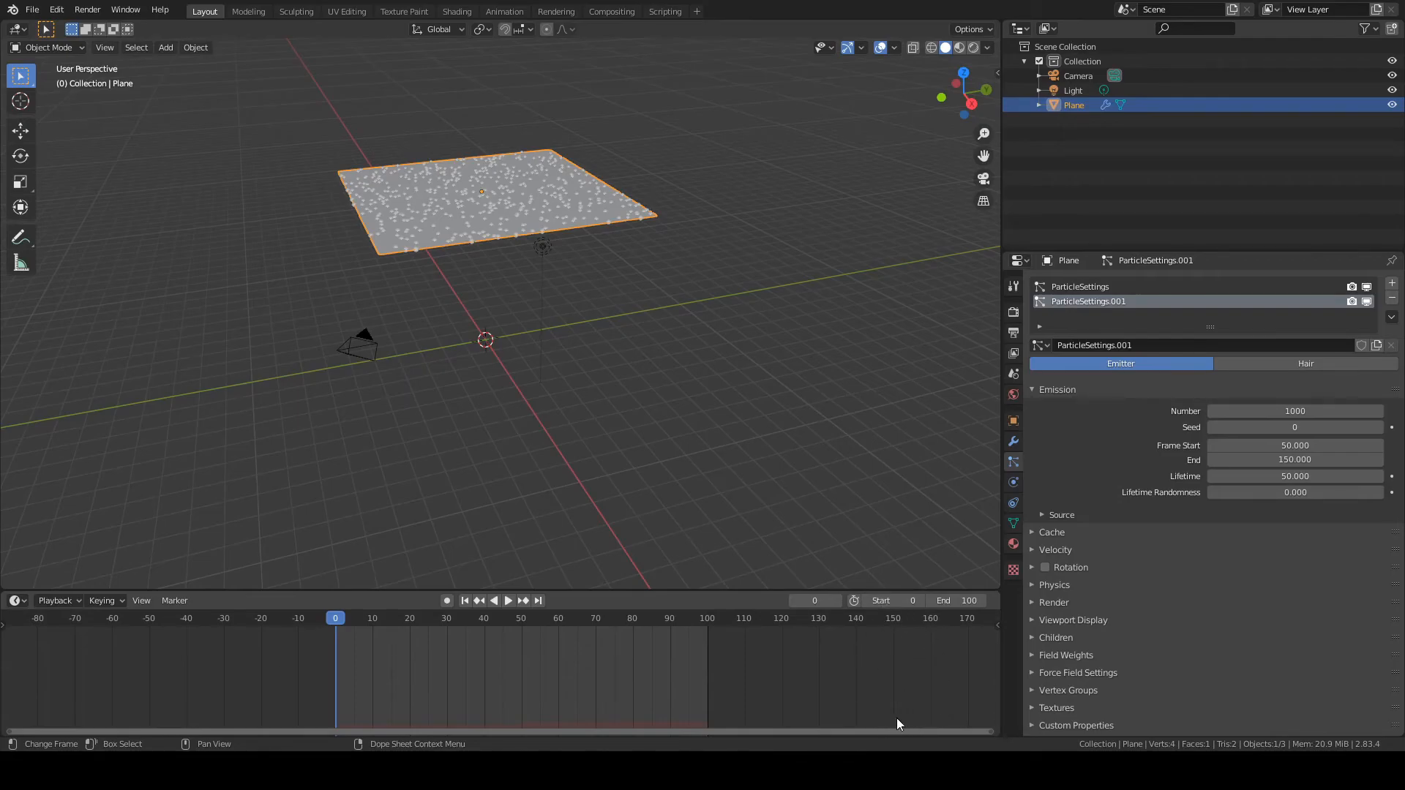
pyautogui.moveTo(870, 696)
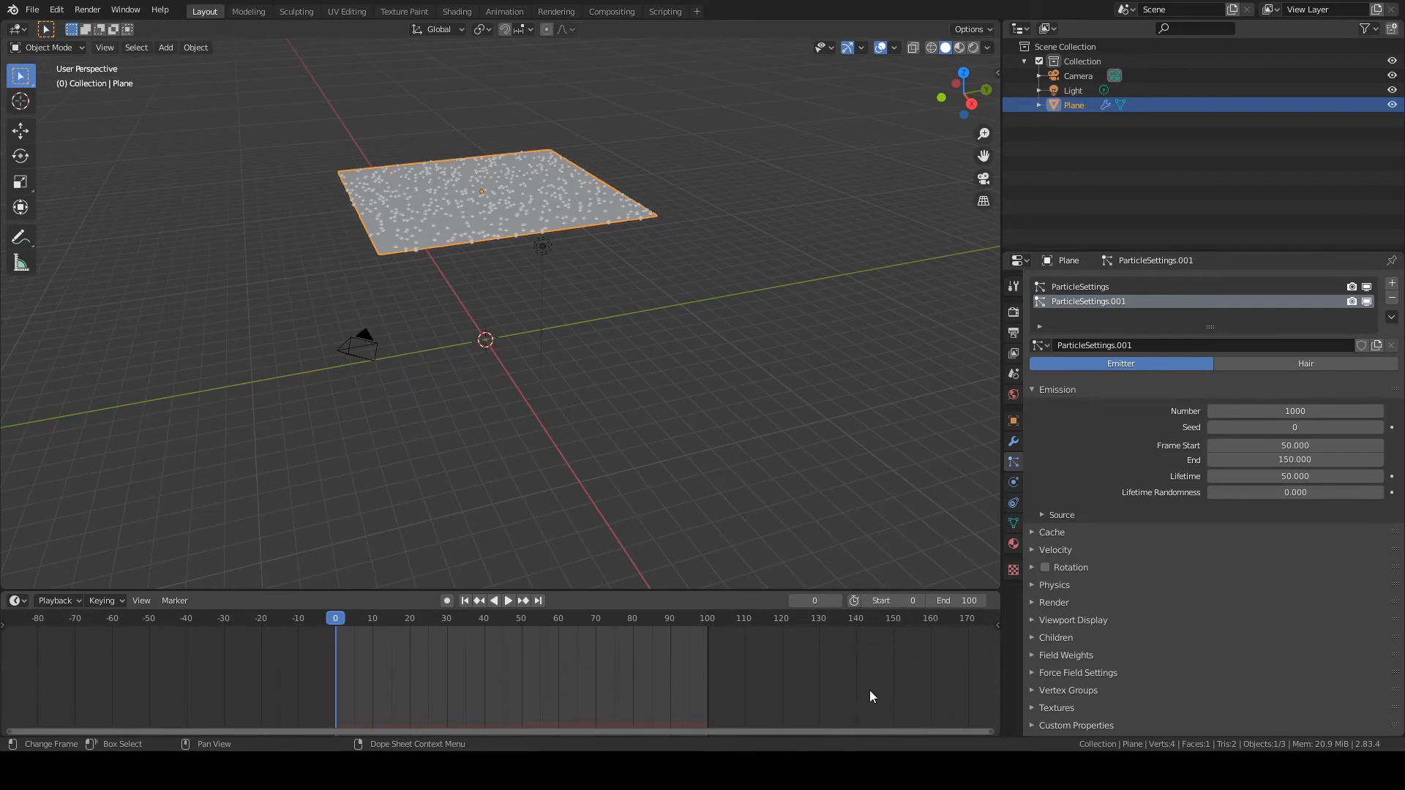
pyautogui.moveTo(592, 659)
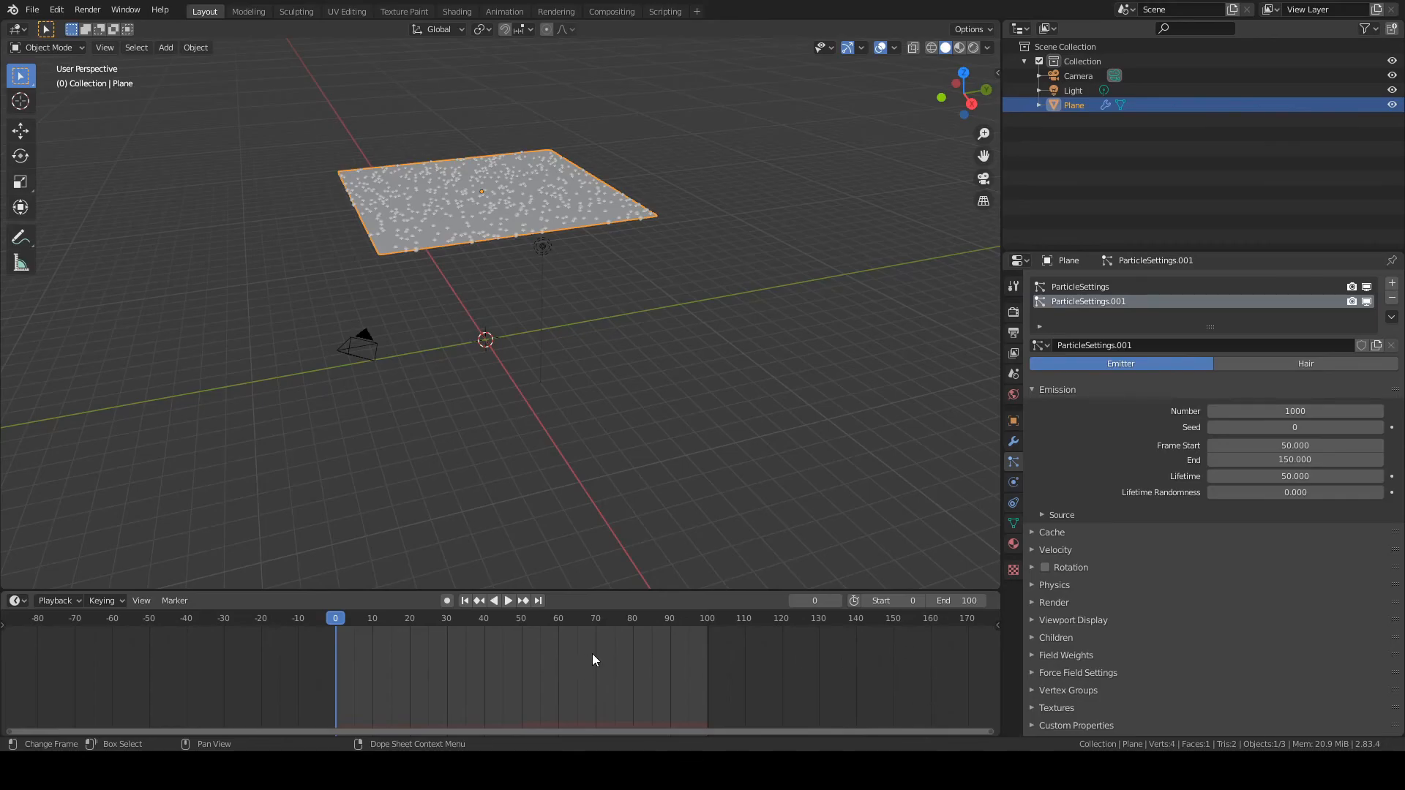
# - Play the animation to watch both particle systems streaming down continuously
pyautogui.click(508, 600)
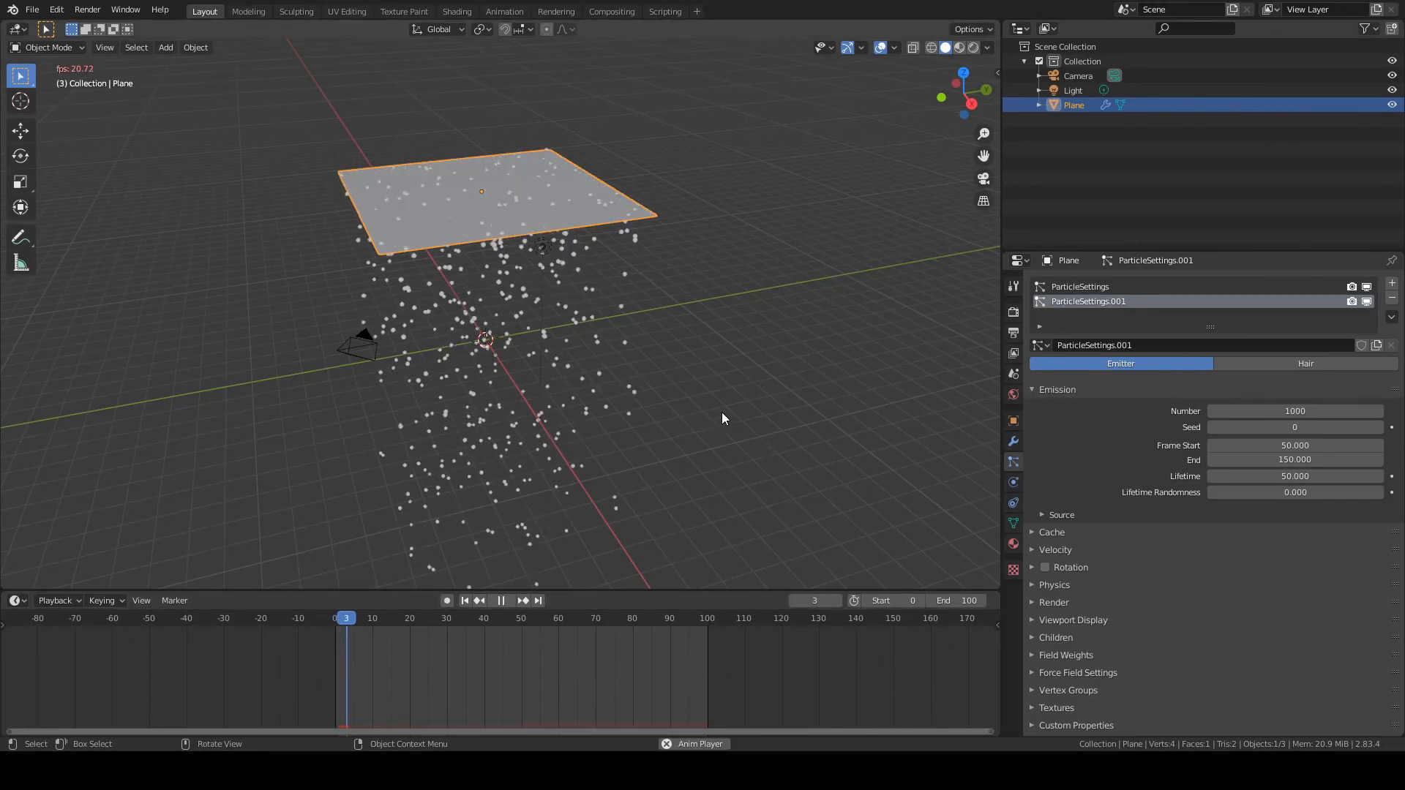
pyautogui.click(500, 600)
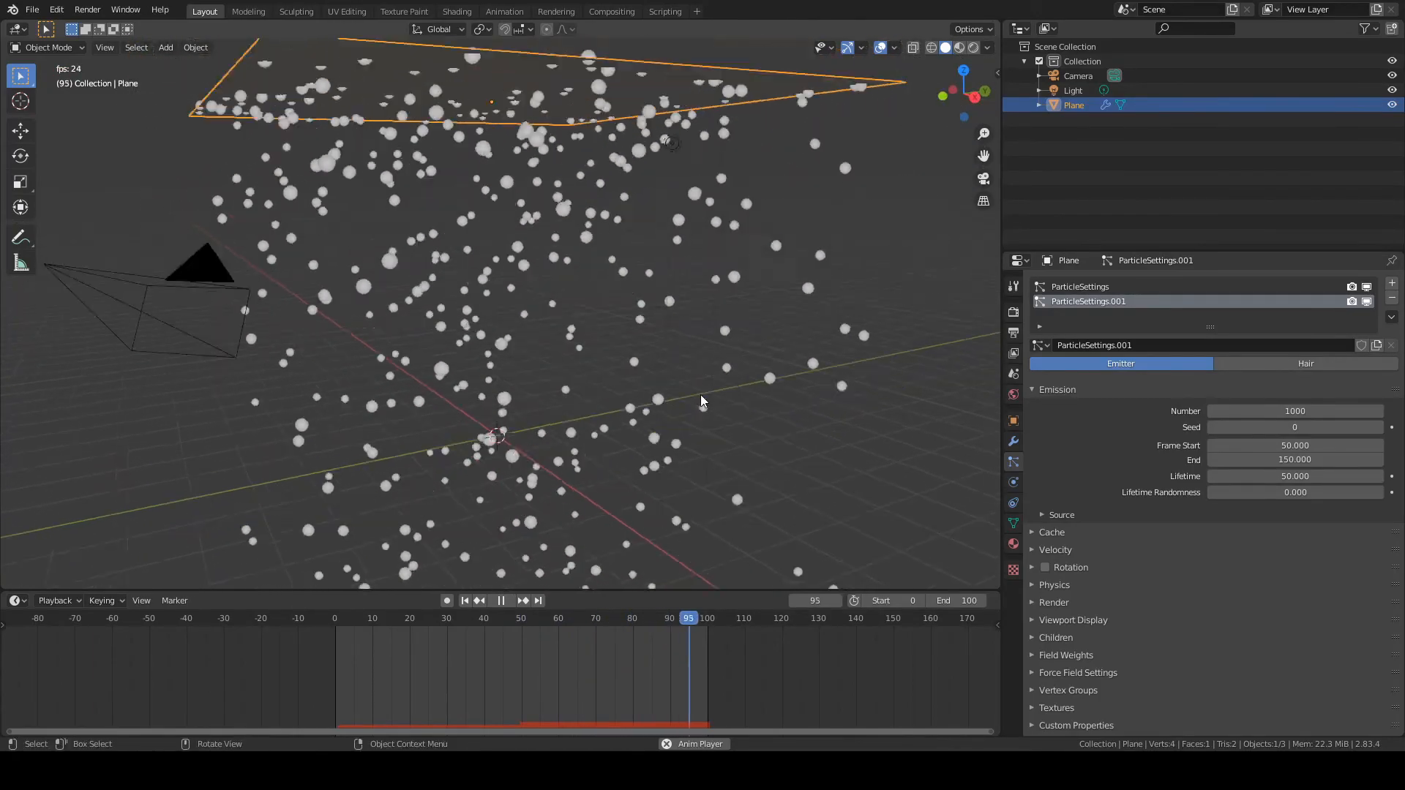
pyautogui.click(500, 600)
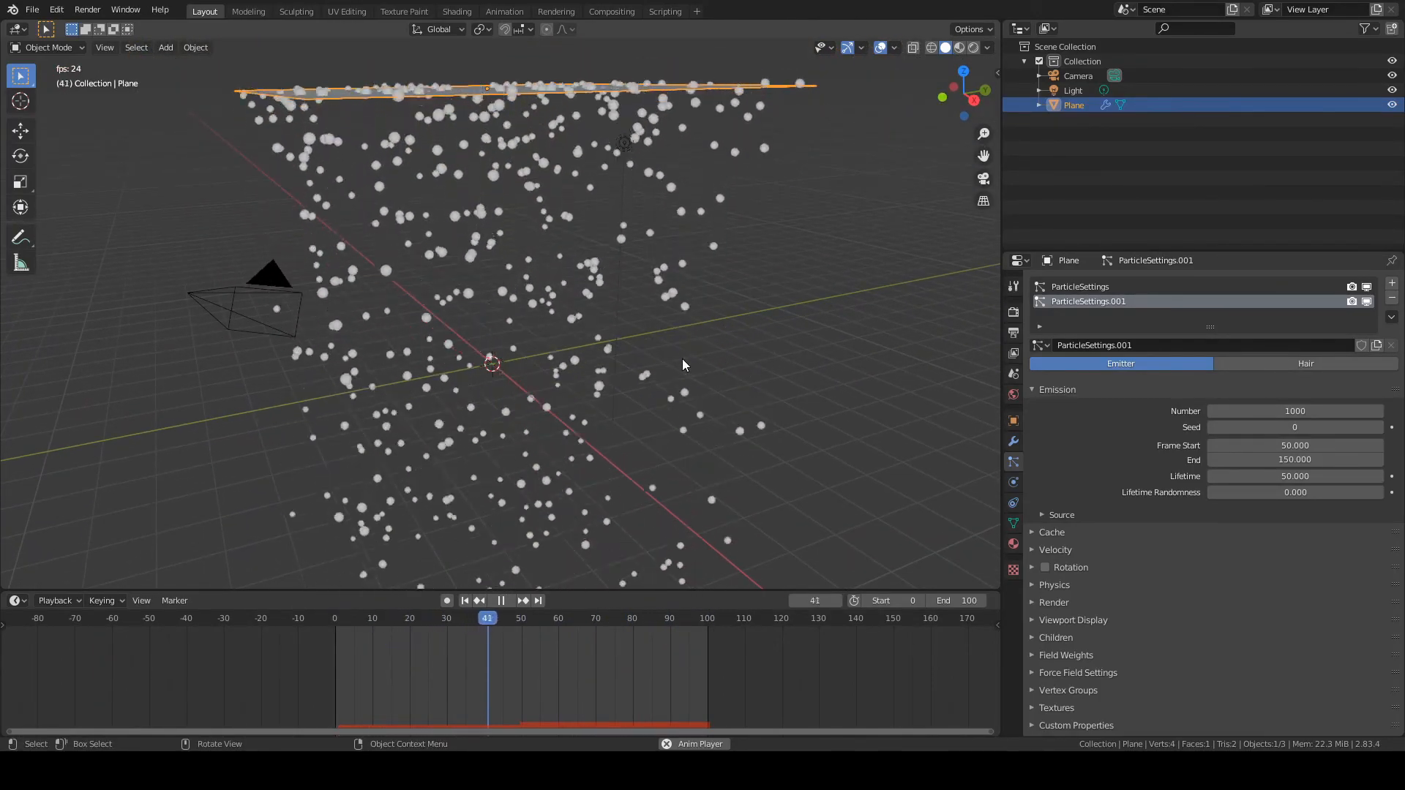
pyautogui.click(500, 600)
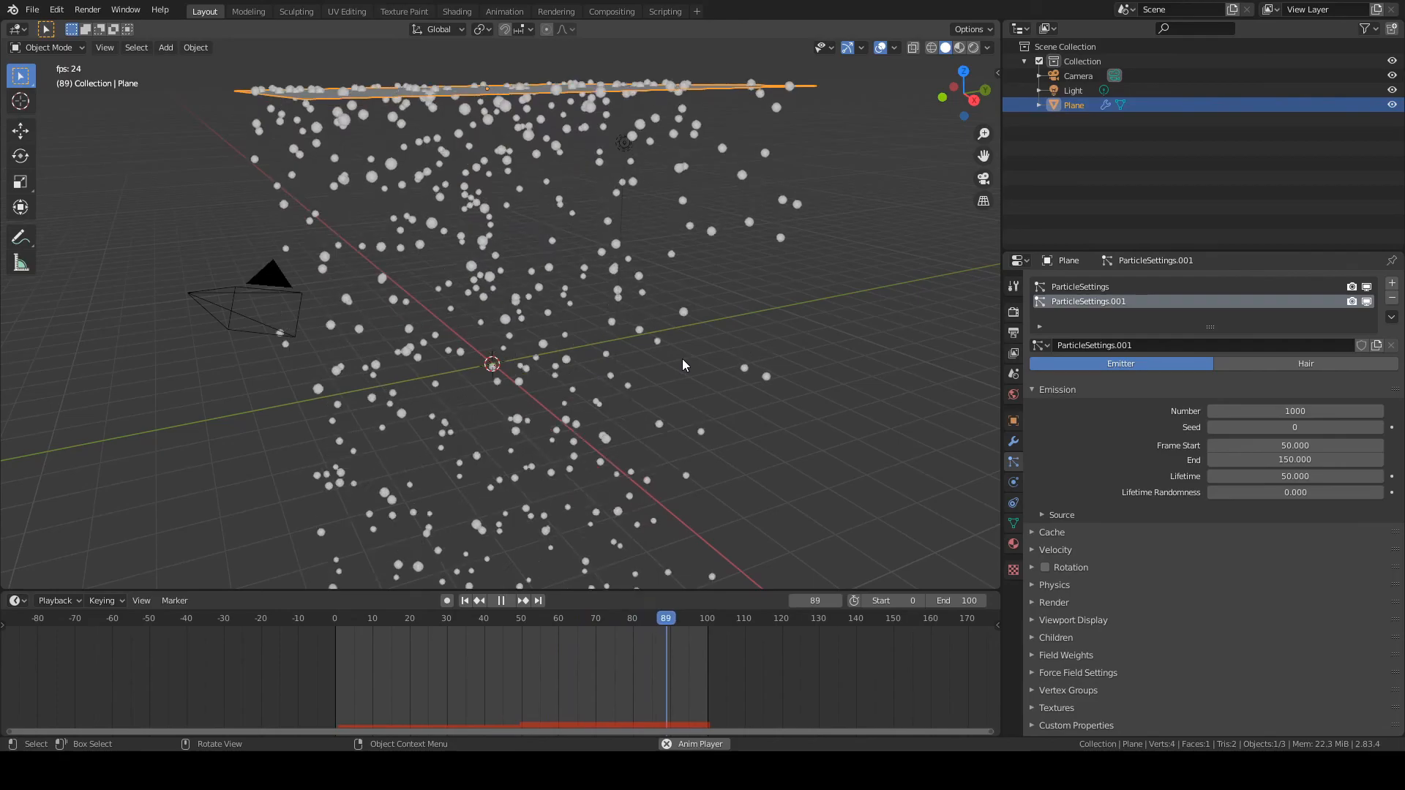